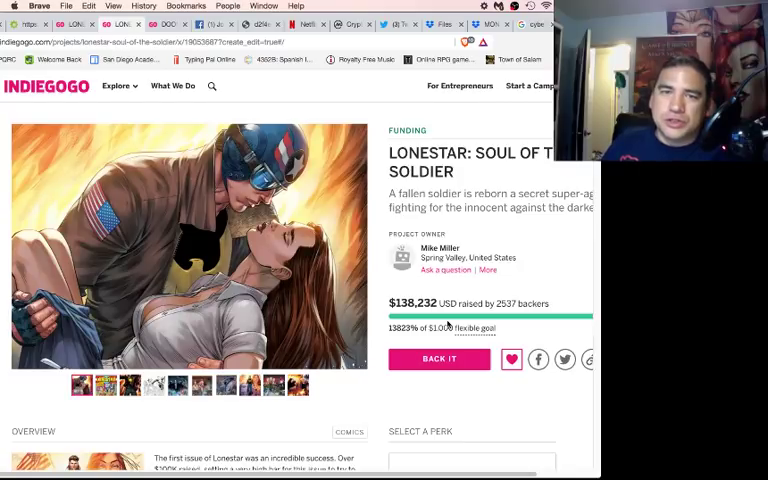
# Scroll the Lonestar campaign page down to the featured $150 Monster Hunt Late Risers perk
pyautogui.scroll(-3)
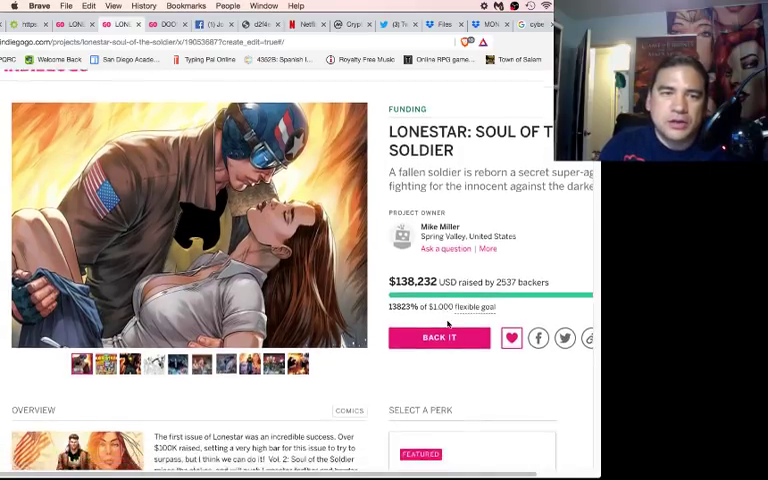
pyautogui.scroll(-3)
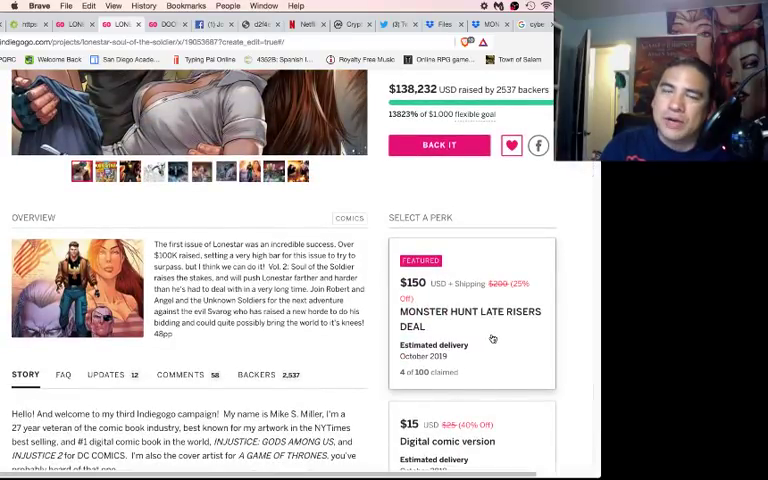
pyautogui.scroll(-3)
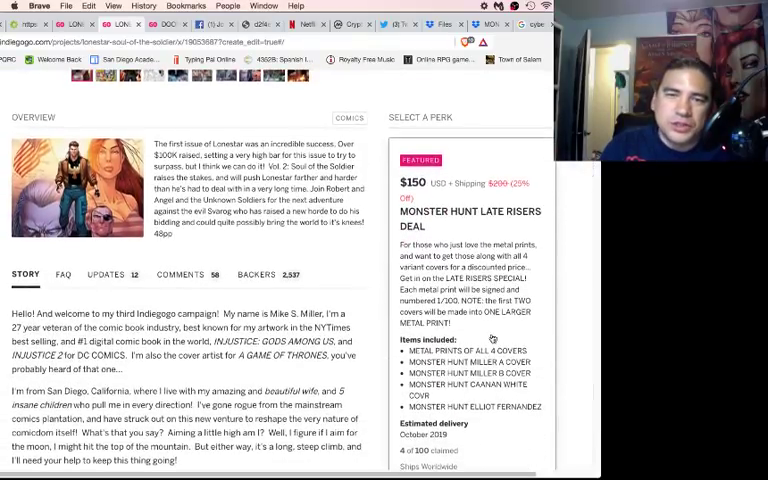
pyautogui.scroll(-3)
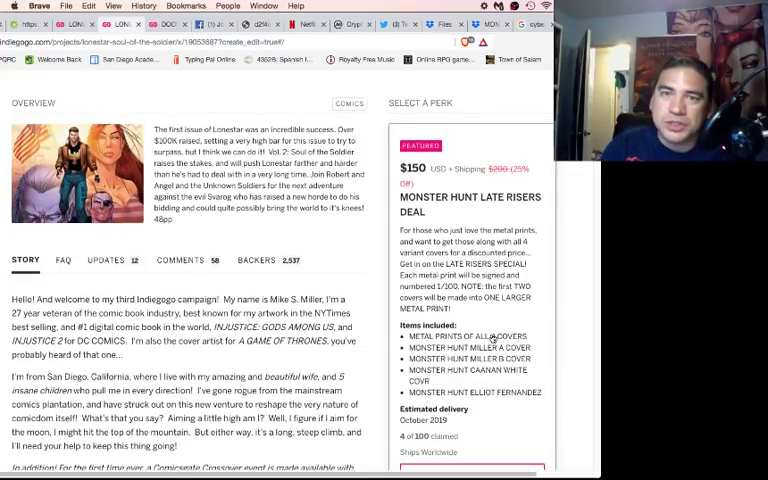
pyautogui.scroll(-3)
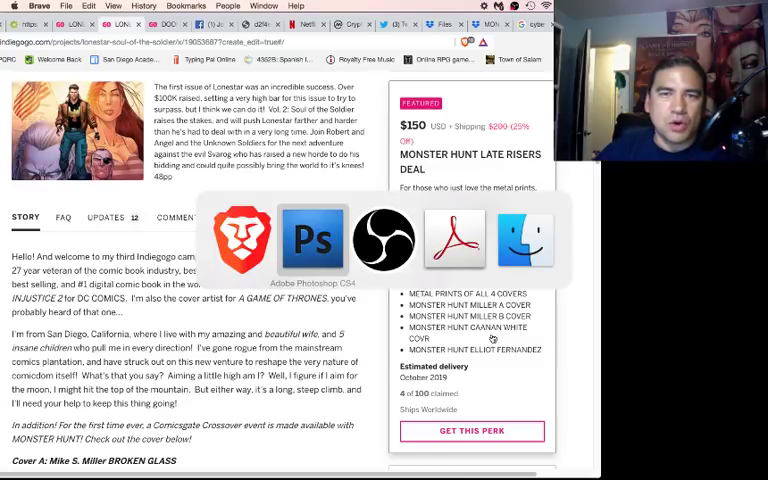
# Bring Photoshop CS4 to the front, showing its blank white canvas
pyautogui.click(311, 238)
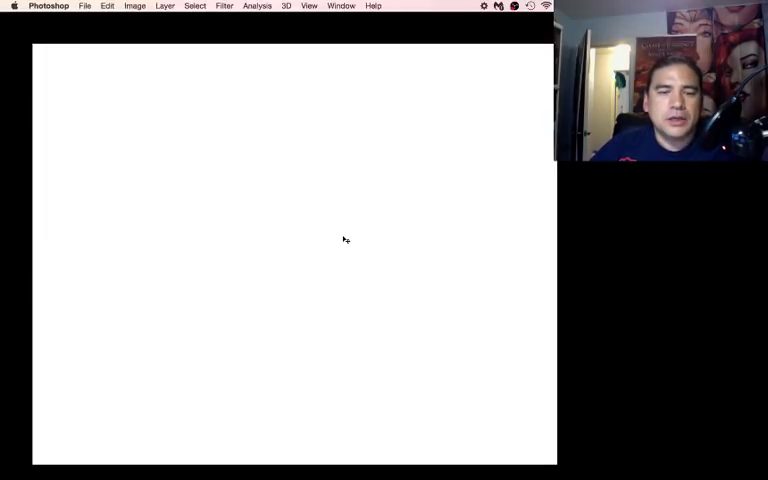
pyautogui.moveTo(273, 175)
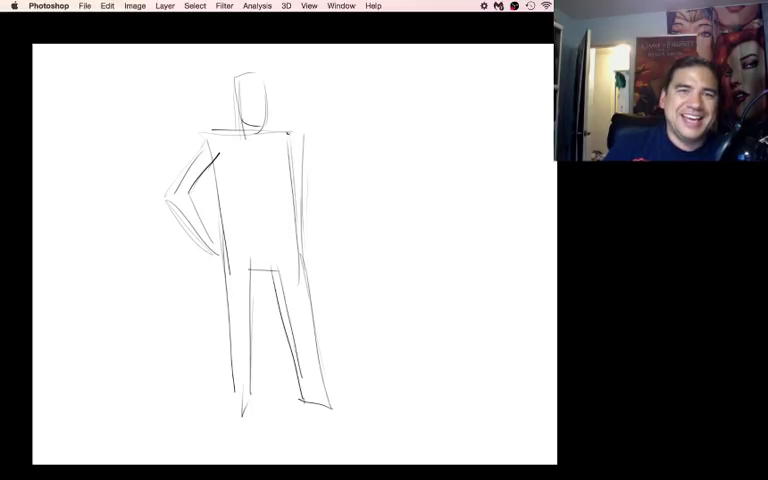
# Draw a raised waving arm on the figure's right, then brush across the lower figure
pyautogui.moveTo(290, 130); pyautogui.dragTo(345, 175)
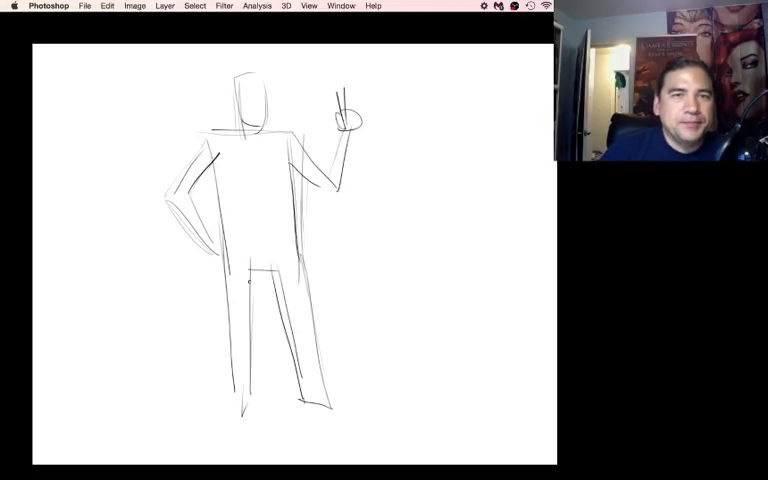
pyautogui.moveTo(235, 275); pyautogui.dragTo(280, 285)
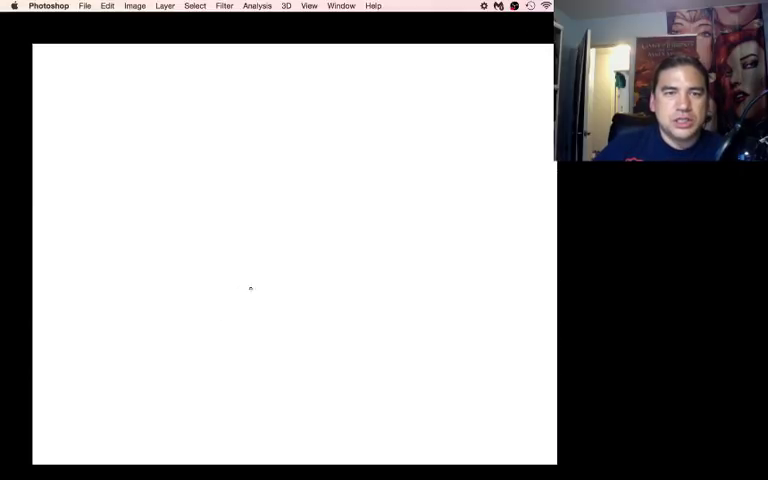
# Brush in the rib-cage oval, then the head, arm and leg construction lines
pyautogui.moveTo(251, 289); pyautogui.dragTo(285, 277)
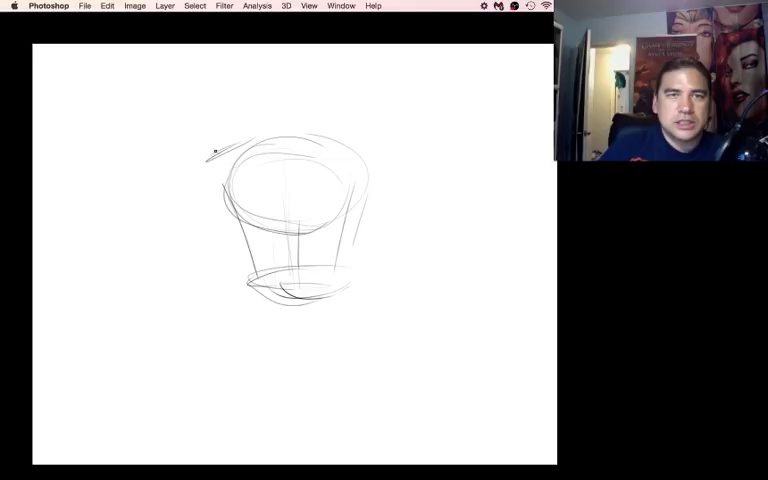
pyautogui.moveTo(210, 155); pyautogui.dragTo(390, 150)
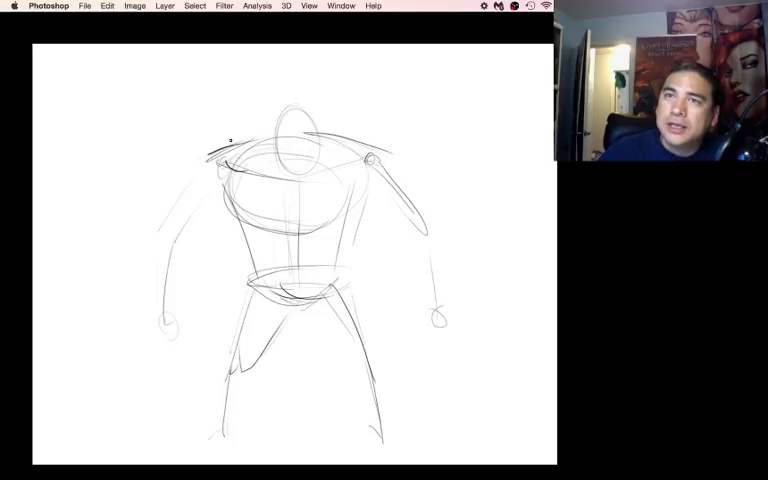
pyautogui.moveTo(247, 158)
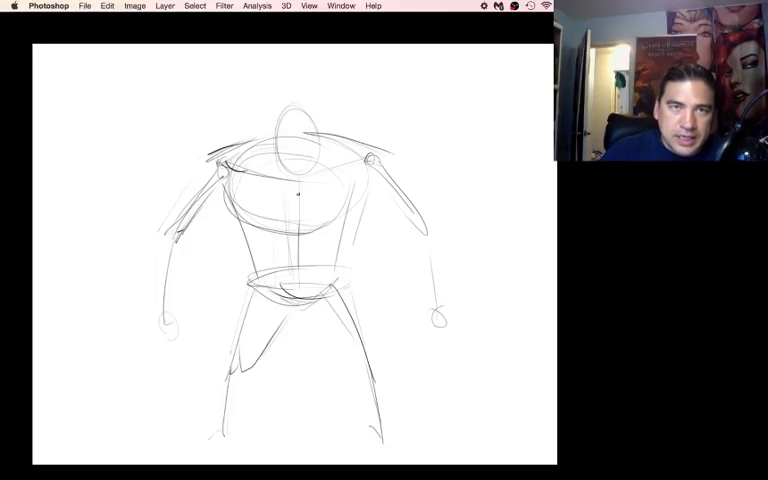
# Draw a jagged chest centre line and chest detail, and darken the left-arm outline
pyautogui.moveTo(290, 190); pyautogui.dragTo(290, 235)
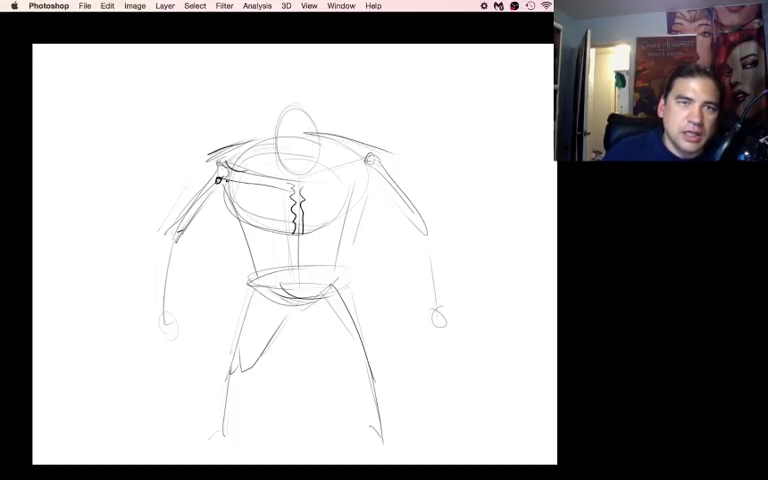
pyautogui.moveTo(215, 185); pyautogui.dragTo(290, 235)
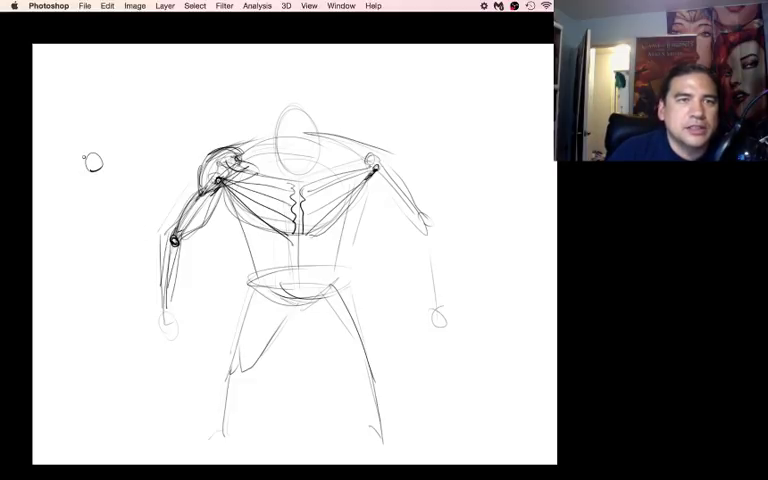
pyautogui.moveTo(95, 170); pyautogui.dragTo(170, 150)
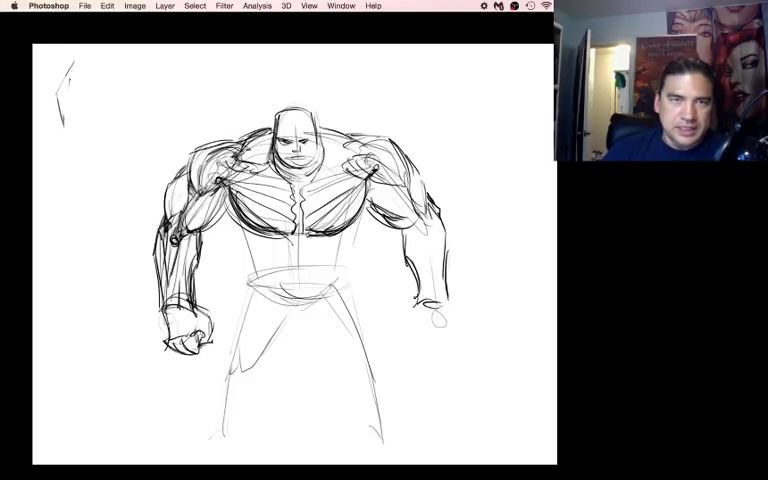
# Add more dark muscle lines to the lower right of the figure
pyautogui.moveTo(410, 300); pyautogui.dragTo(440, 340)
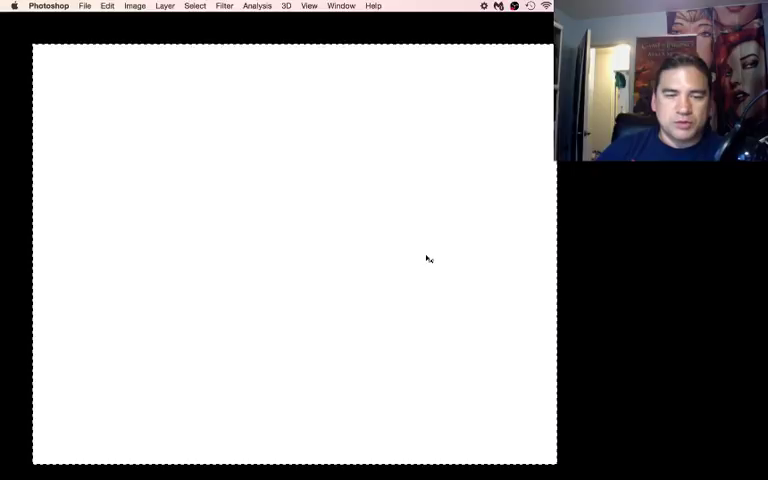
pyautogui.moveTo(417, 172)
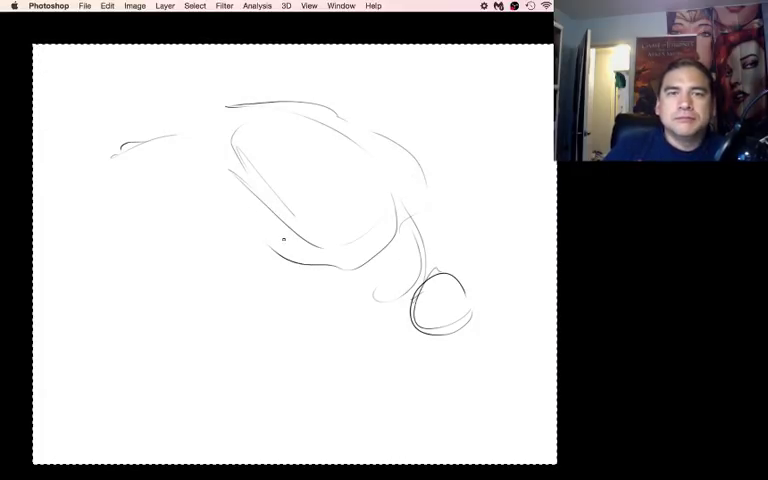
# Rough in the crouching brute's light shapes and the small sketch to its left
pyautogui.moveTo(250, 230); pyautogui.dragTo(263, 362)
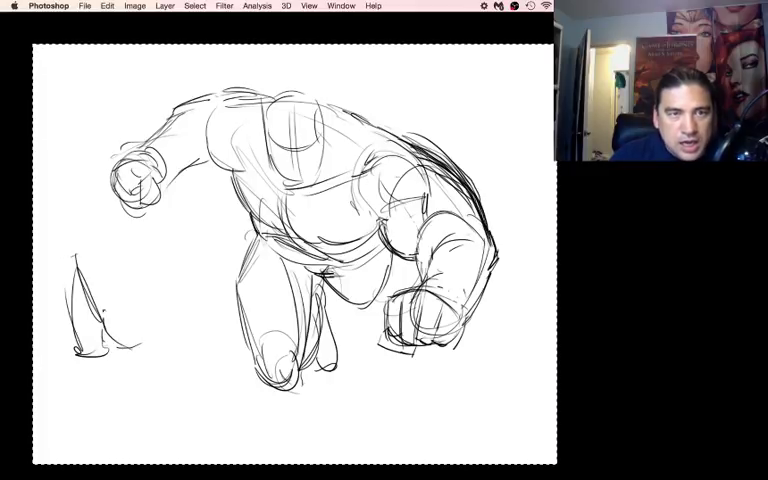
pyautogui.moveTo(100, 300); pyautogui.dragTo(175, 345)
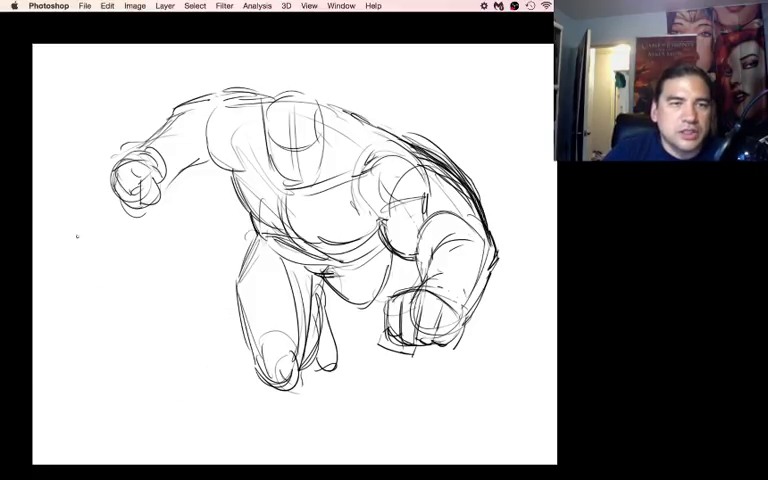
# Outline the bent limb on the left side and add detail to the arm study
pyautogui.moveTo(82, 225); pyautogui.dragTo(92, 375)
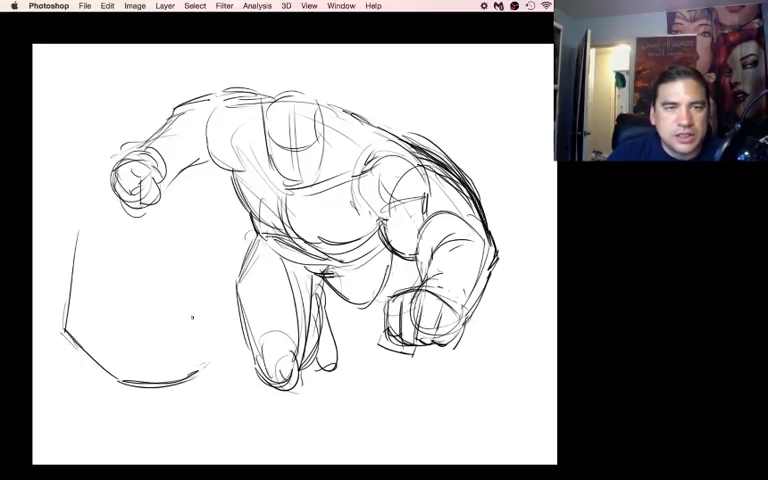
pyautogui.moveTo(120, 305); pyautogui.dragTo(185, 350)
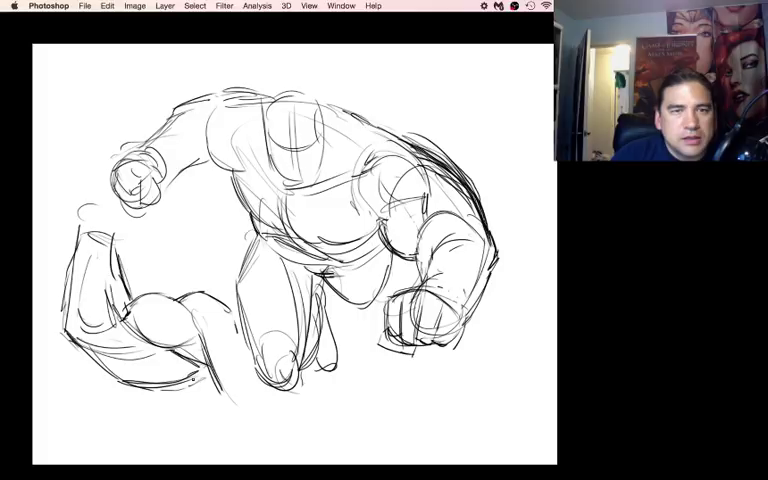
pyautogui.moveTo(200, 378); pyautogui.dragTo(210, 455)
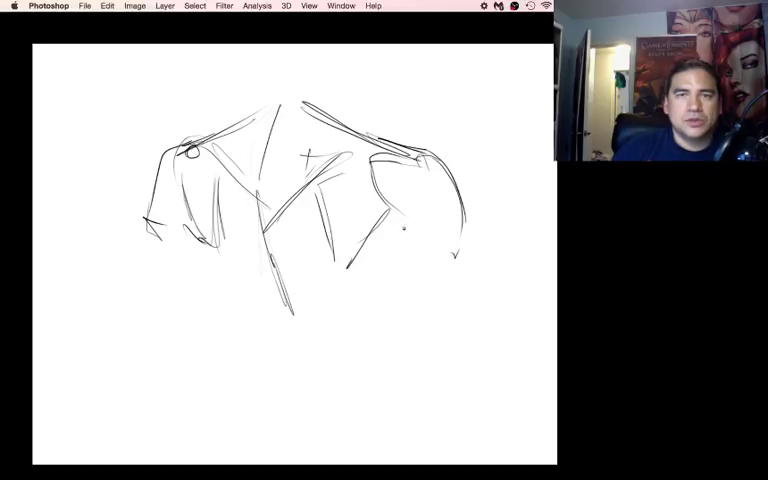
# Build up the shoulder masses and back forms on the right of the torso
pyautogui.moveTo(405, 230); pyautogui.dragTo(440, 310)
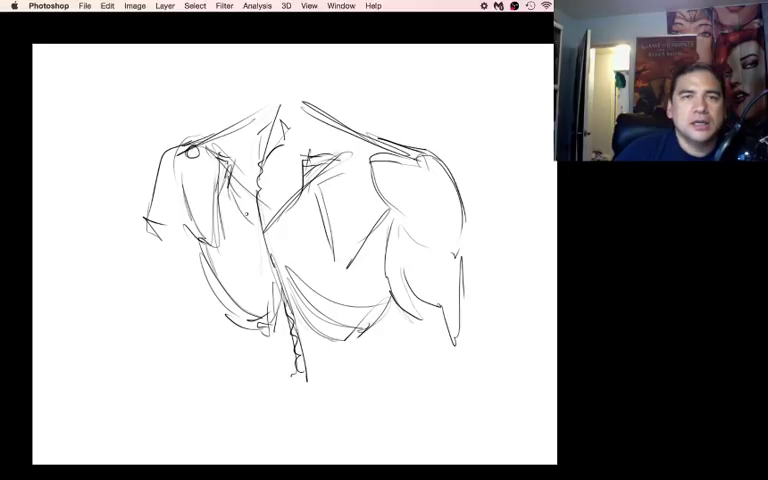
# Refine the back study along the spine and draw a new line below the torso
pyautogui.moveTo(263, 330); pyautogui.dragTo(258, 410)
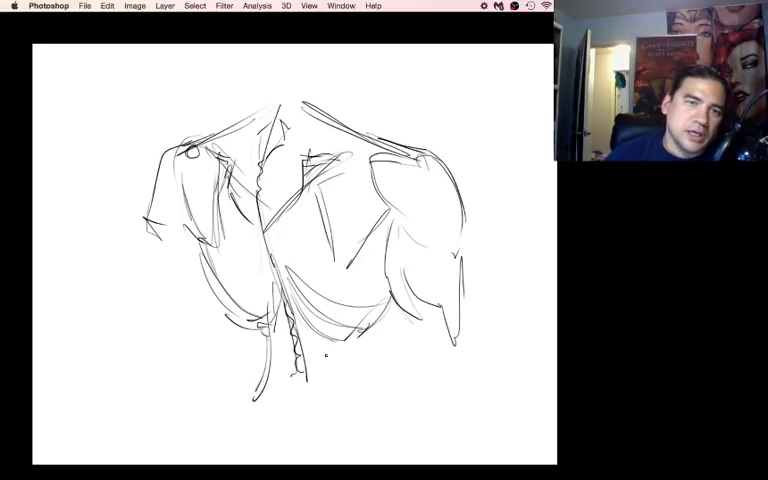
pyautogui.moveTo(340, 355); pyautogui.dragTo(300, 420)
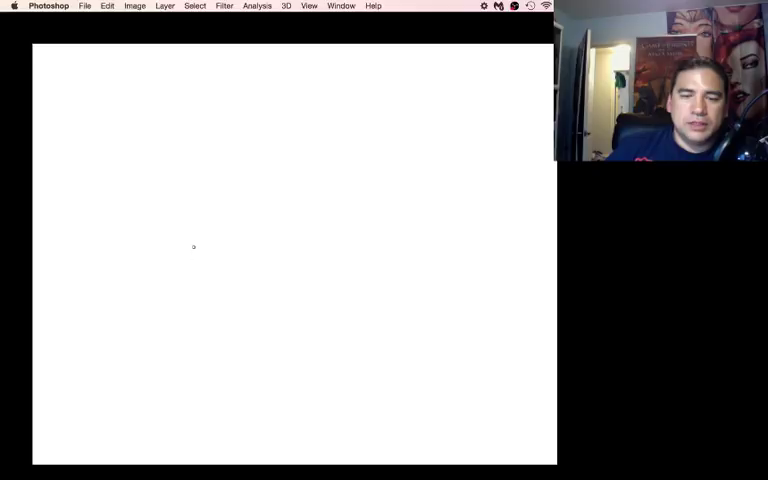
pyautogui.moveTo(266, 89)
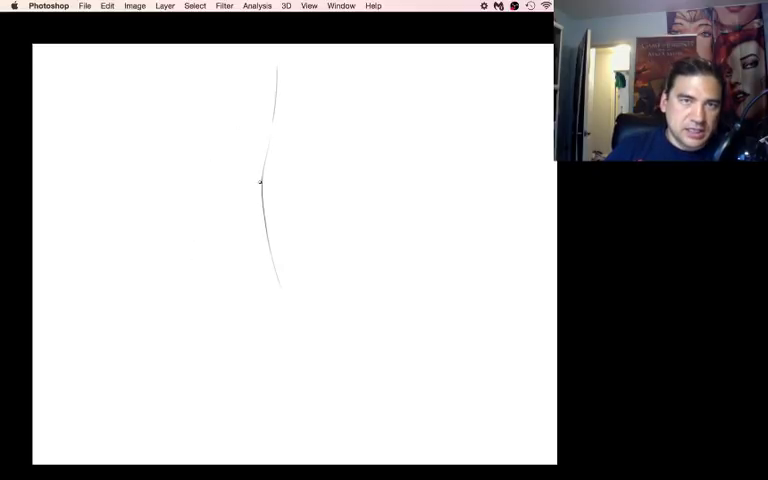
# Sketch loose contour strokes along the back-view figure's right side and right arm
pyautogui.moveTo(258, 180); pyautogui.dragTo(283, 350)
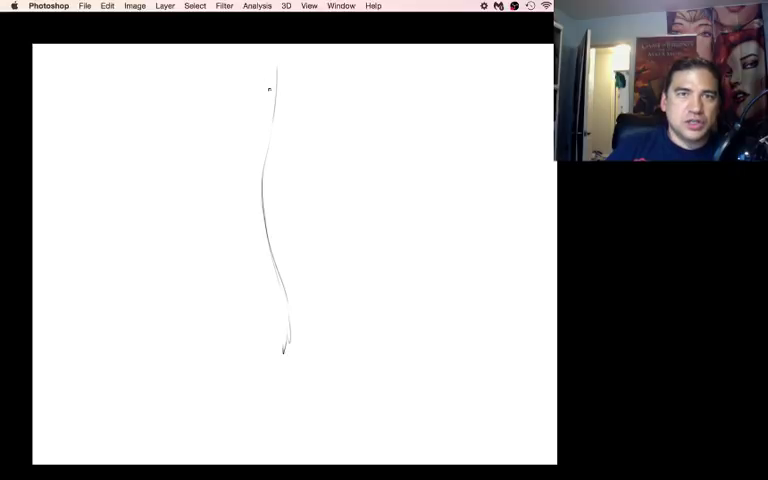
pyautogui.moveTo(265, 90); pyautogui.dragTo(230, 125)
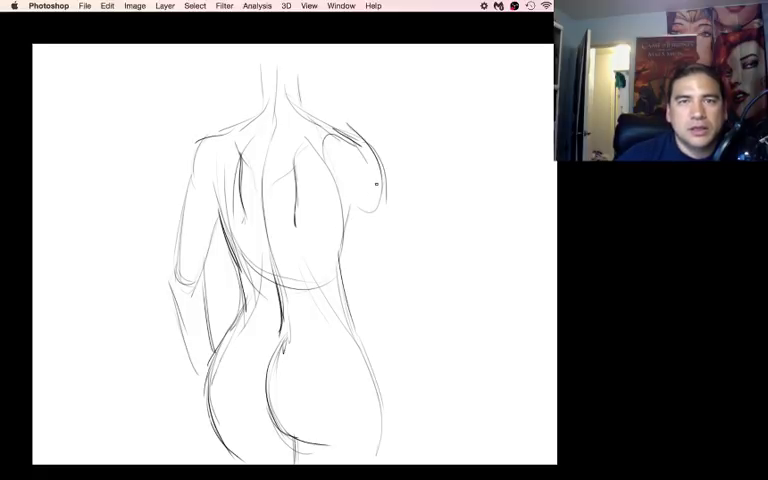
pyautogui.moveTo(370, 185); pyautogui.dragTo(385, 235)
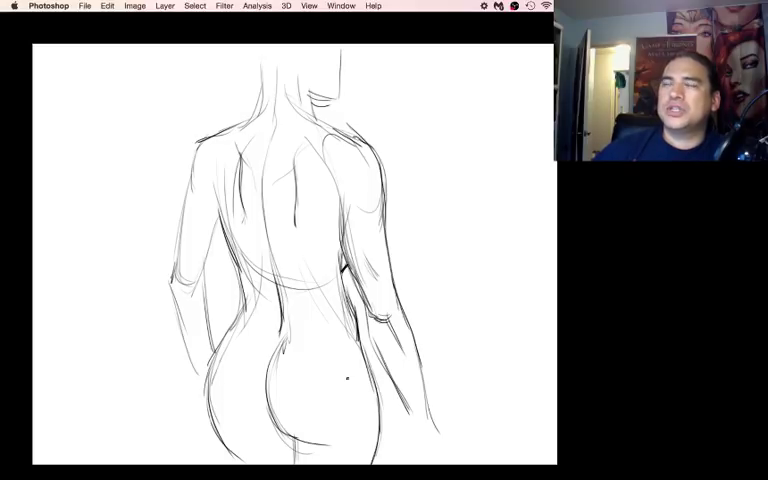
pyautogui.moveTo(220, 355); pyautogui.dragTo(300, 350)
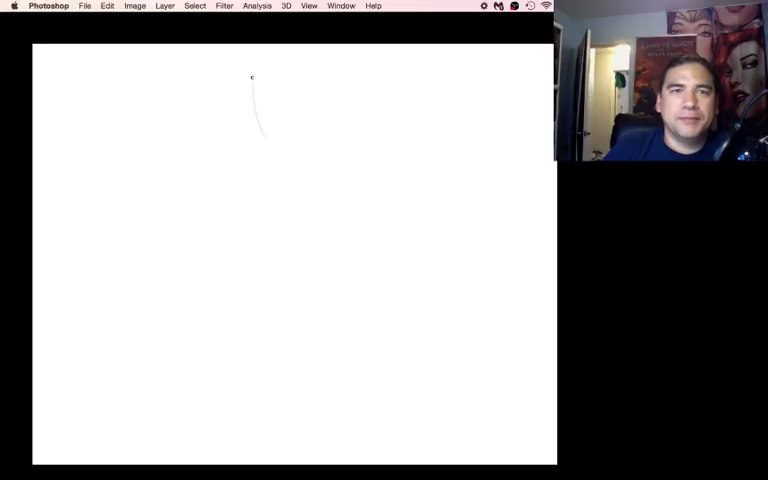
# Draw the head oval with a brow line, the shoulder line and a ribcage curve
pyautogui.moveTo(252, 77); pyautogui.dragTo(272, 142)
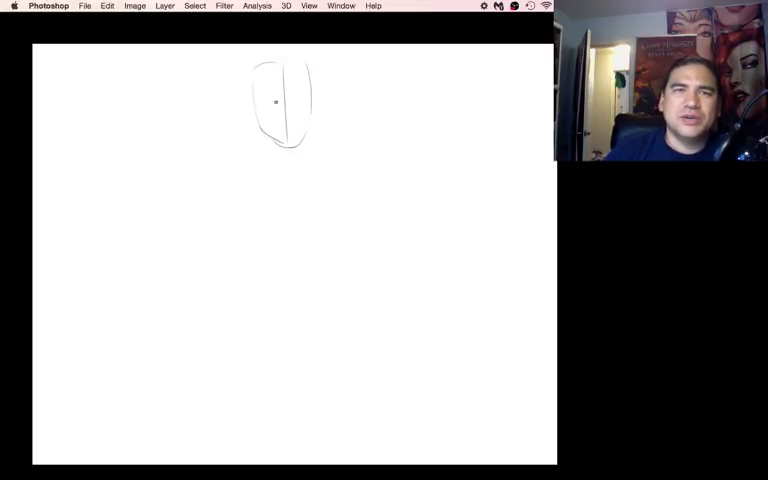
pyautogui.moveTo(260, 103); pyautogui.dragTo(310, 103)
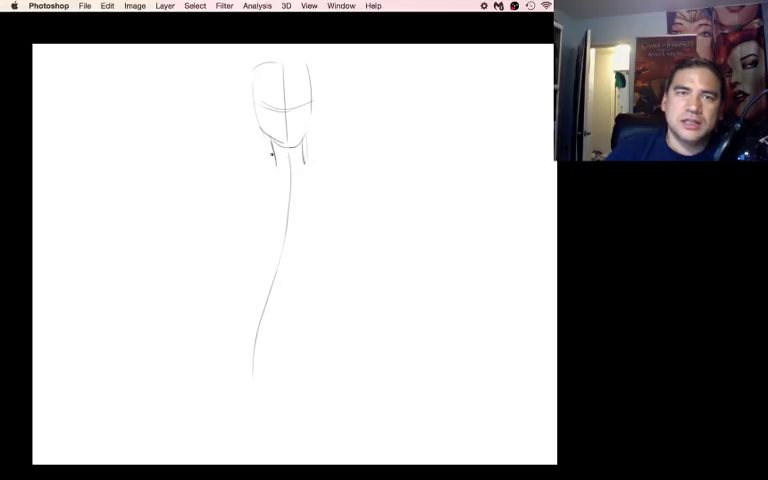
pyautogui.moveTo(225, 168); pyautogui.dragTo(355, 165)
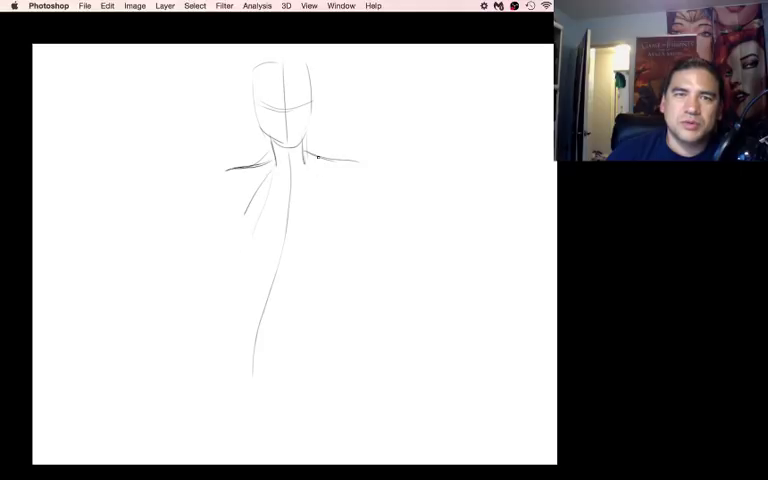
pyautogui.moveTo(315, 160); pyautogui.dragTo(250, 275)
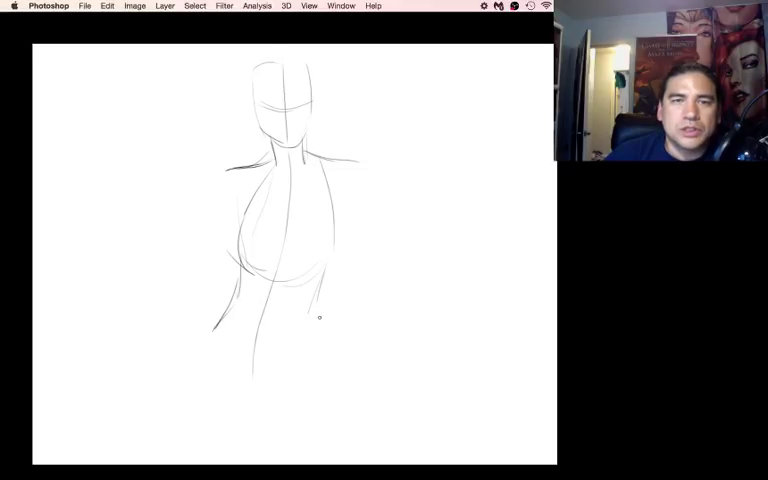
# Rough in the front figure's chest and torso shape below the ribcage
pyautogui.moveTo(320, 315); pyautogui.dragTo(360, 425)
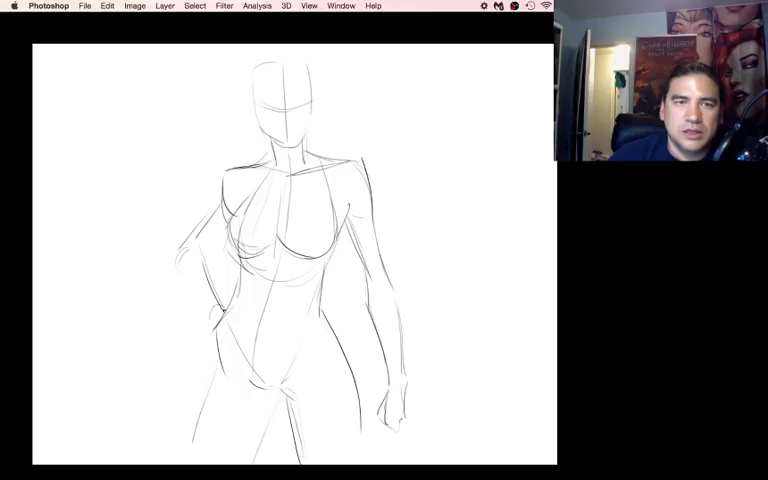
# Strengthen the front figure's arm and leg contours with darker strokes
pyautogui.moveTo(230, 310); pyautogui.dragTo(215, 345)
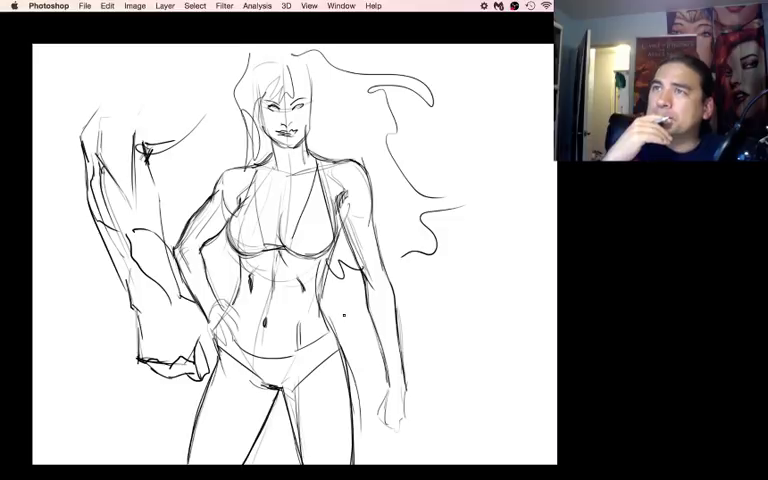
pyautogui.moveTo(512, 293)
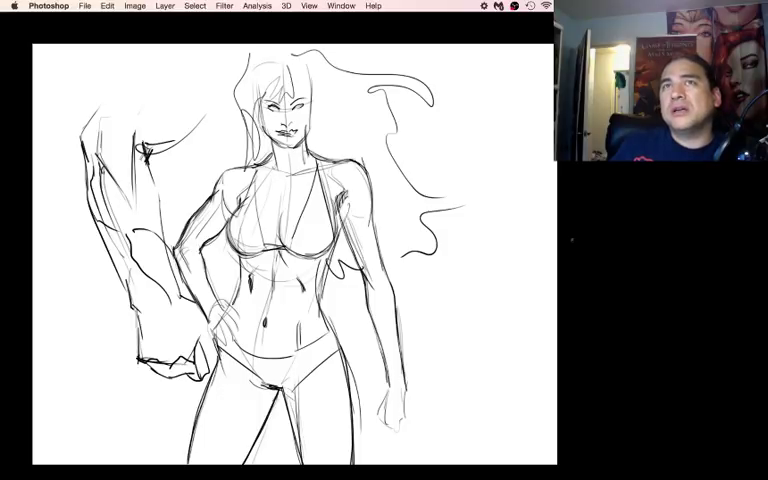
pyautogui.moveTo(574, 243)
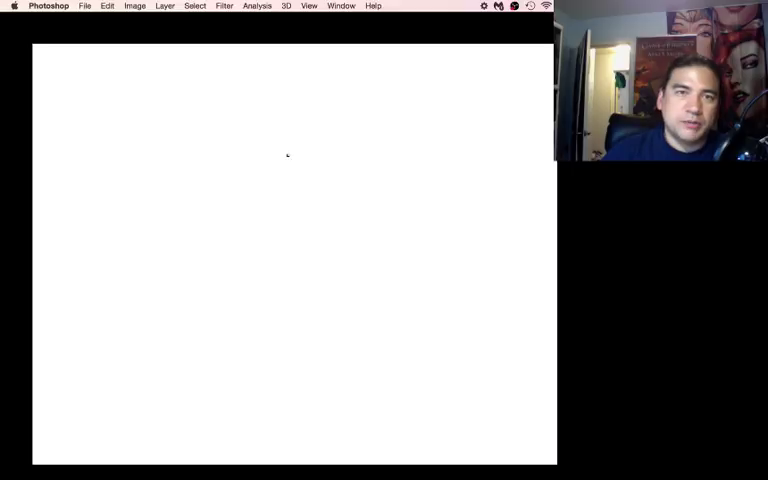
pyautogui.moveTo(308, 81)
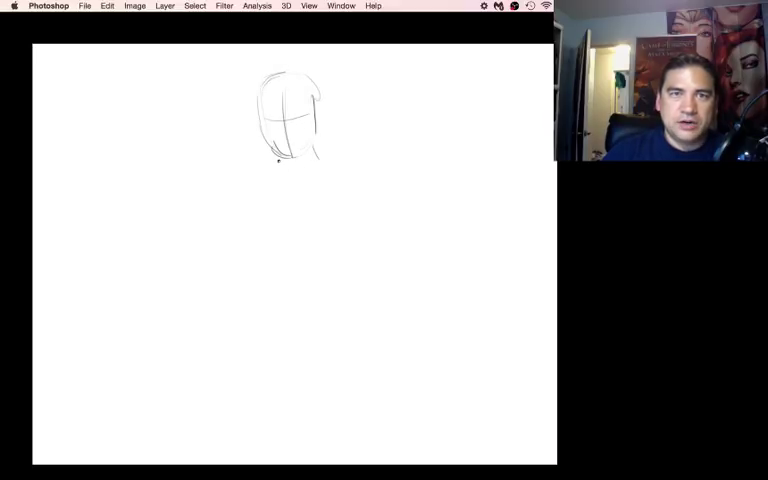
# Sketch the neck strokes extending down below the head
pyautogui.moveTo(288, 150); pyautogui.dragTo(310, 180)
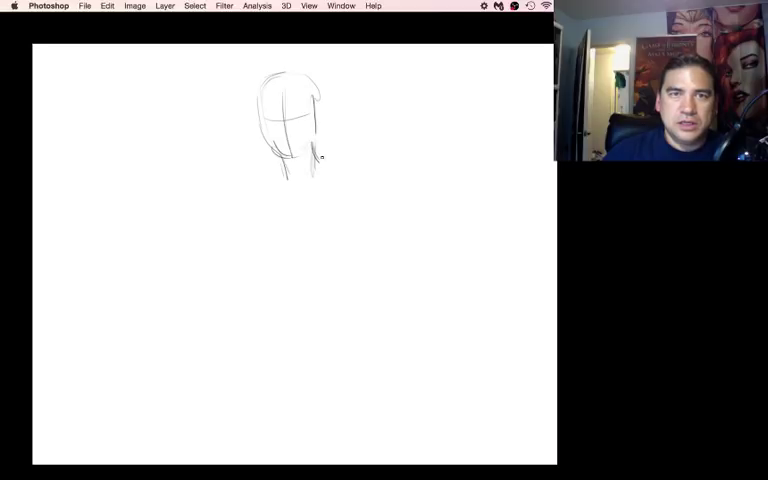
pyautogui.moveTo(320, 155); pyautogui.dragTo(250, 175)
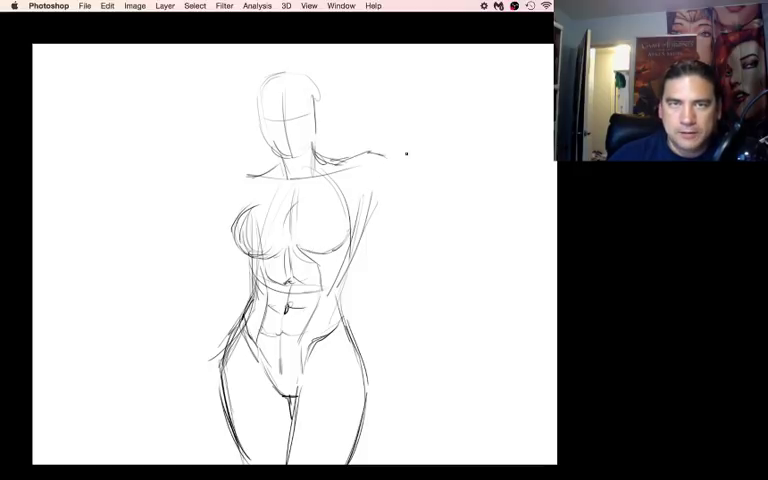
# Extend the right shoulder, bend the forearm upward, and add bicep muscle contours
pyautogui.moveTo(375, 155); pyautogui.dragTo(435, 155)
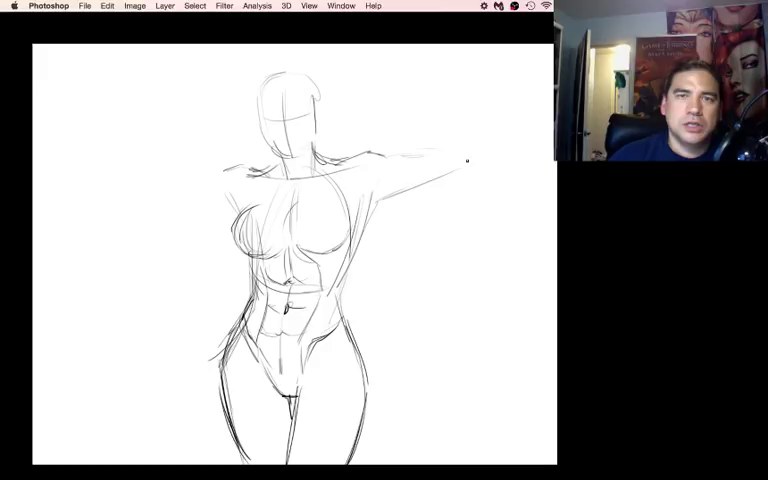
pyautogui.moveTo(465, 160); pyautogui.dragTo(390, 85)
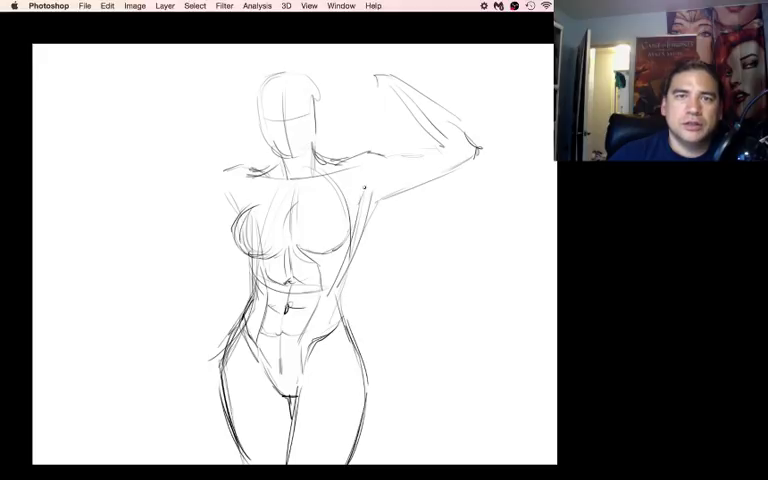
pyautogui.moveTo(365, 195); pyautogui.dragTo(420, 150)
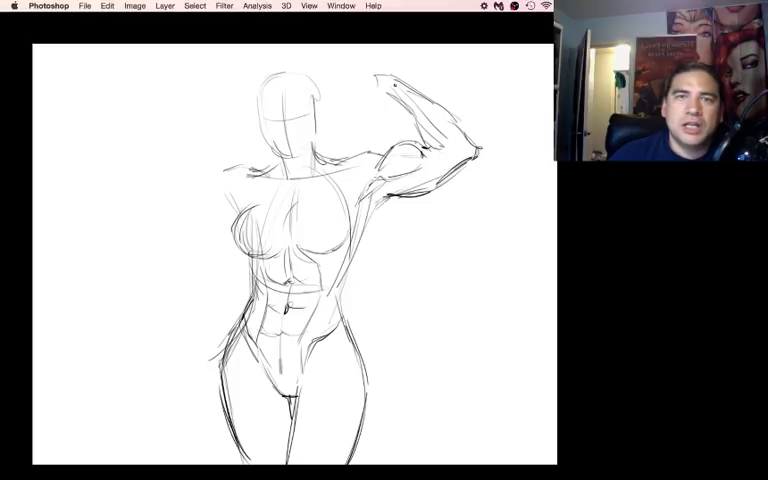
pyautogui.moveTo(400, 90); pyautogui.dragTo(365, 70)
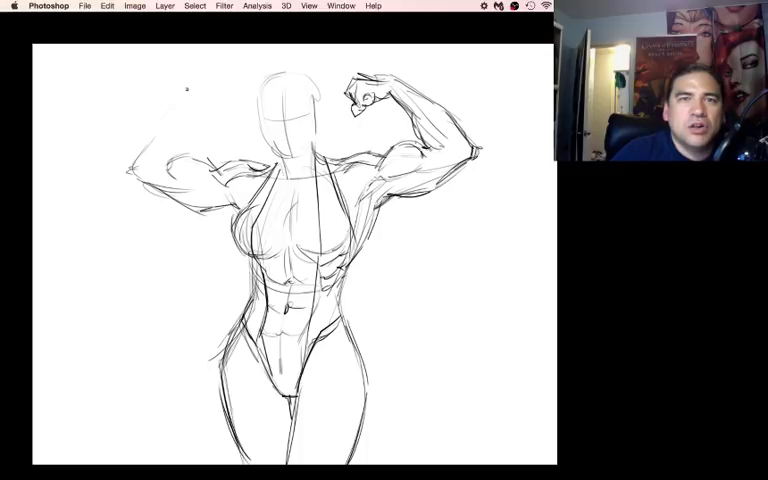
# Sketch the second arm raised into a flex and add its detail
pyautogui.moveTo(190, 80); pyautogui.dragTo(235, 88)
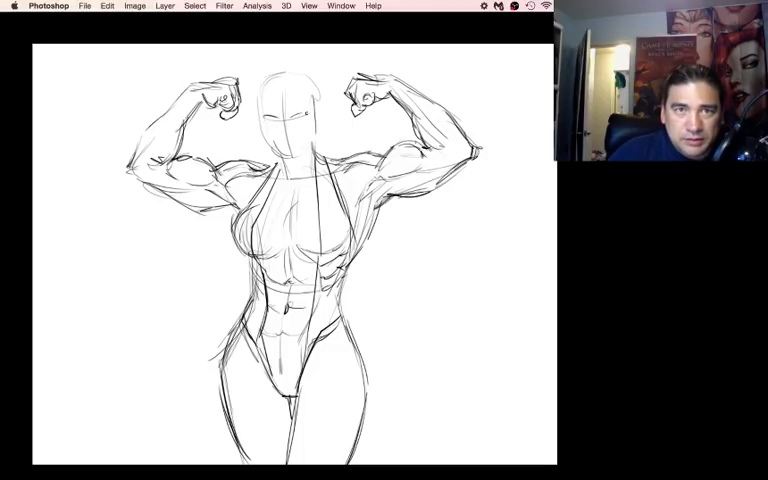
pyautogui.moveTo(290, 75); pyautogui.dragTo(285, 130)
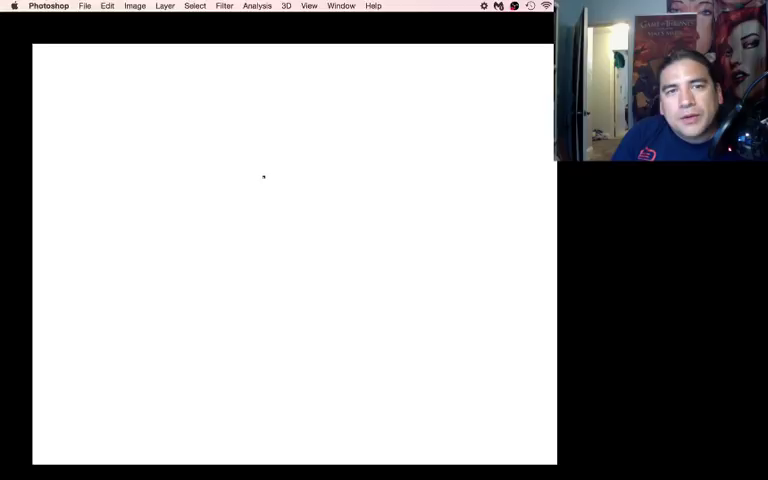
# Outline the upper lip's central curve, edges and corners, then begin the lower lip
pyautogui.moveTo(263, 177); pyautogui.dragTo(281, 210)
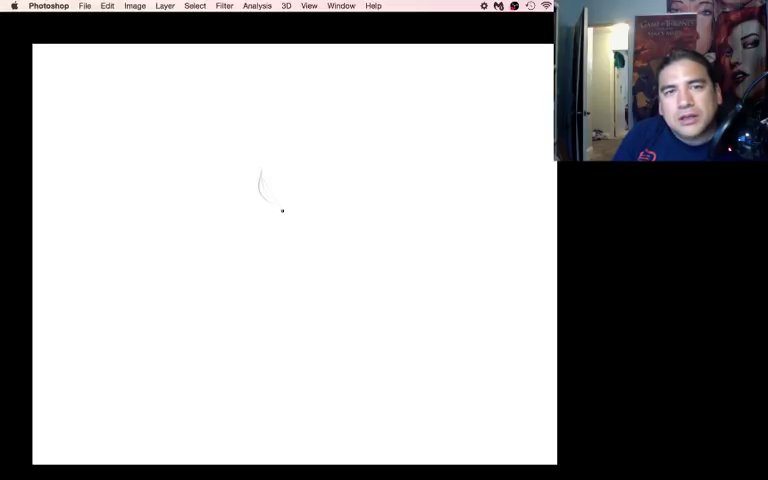
pyautogui.moveTo(281, 210); pyautogui.dragTo(295, 215)
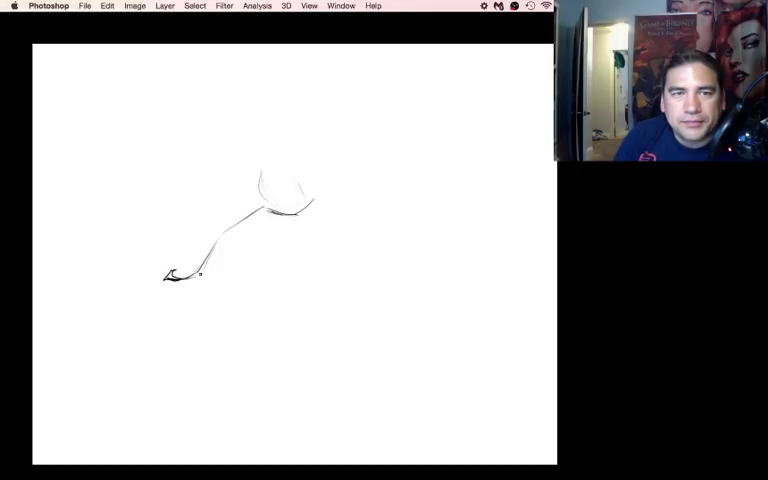
pyautogui.moveTo(185, 278); pyautogui.dragTo(280, 245)
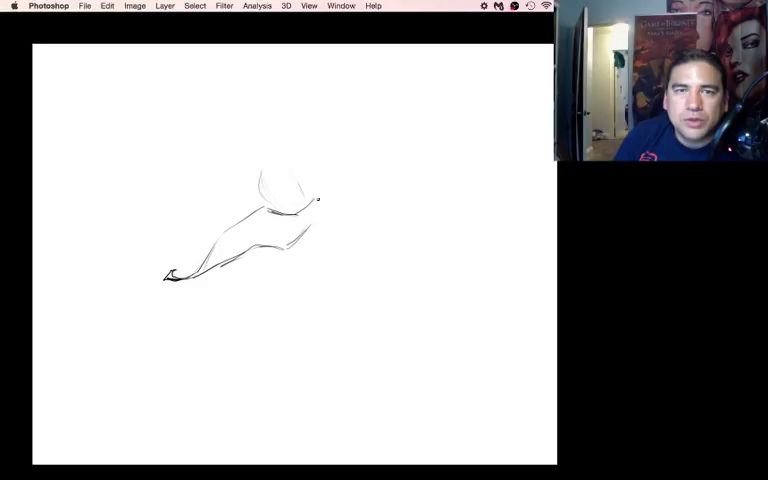
pyautogui.moveTo(320, 200); pyautogui.dragTo(362, 233)
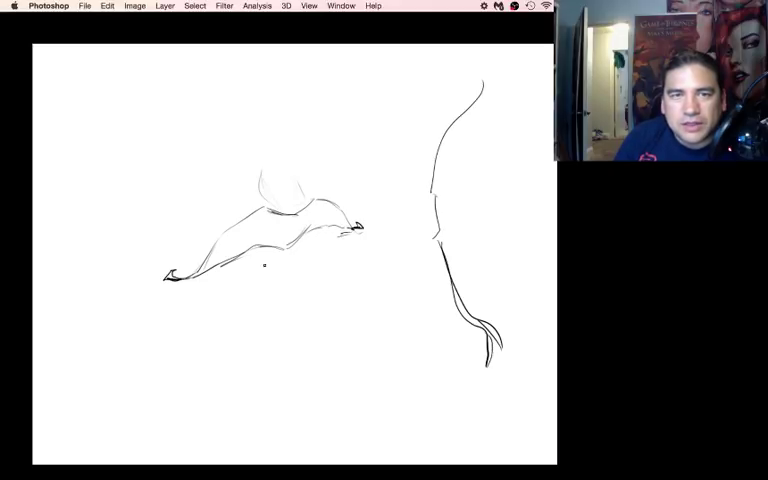
pyautogui.moveTo(200, 275); pyautogui.dragTo(290, 310)
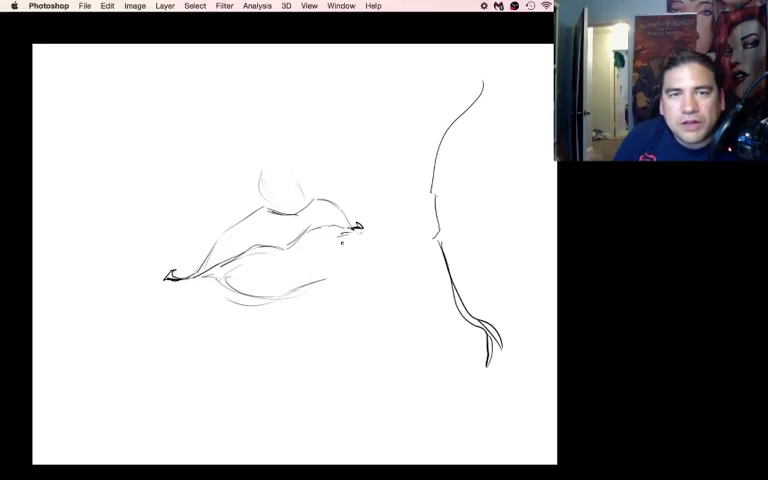
# Shape the lower lip, darken its bottom contour, and start an elongated shape upper left
pyautogui.moveTo(342, 235); pyautogui.dragTo(295, 290)
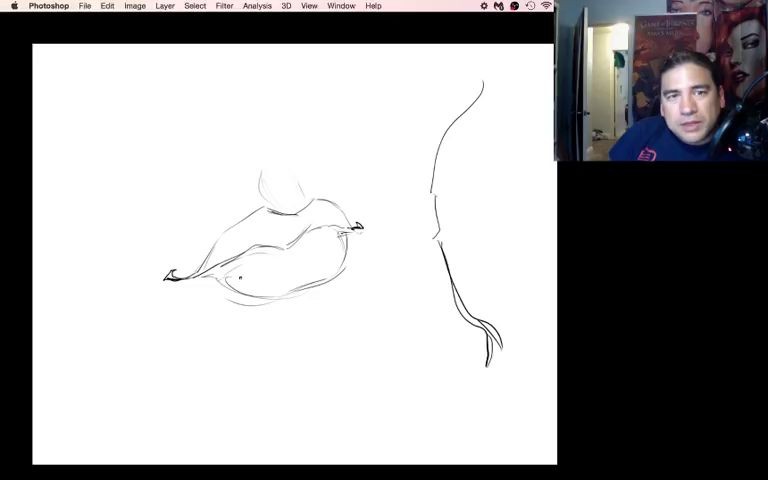
pyautogui.moveTo(240, 275); pyautogui.dragTo(300, 295)
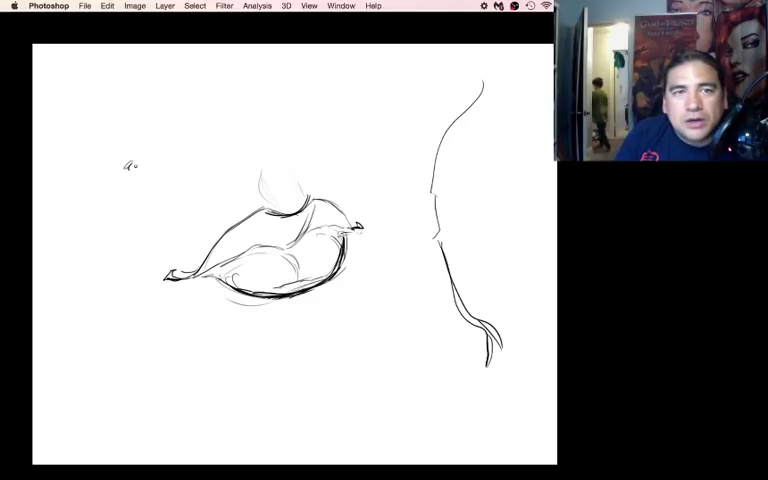
pyautogui.moveTo(128, 166); pyautogui.dragTo(240, 128)
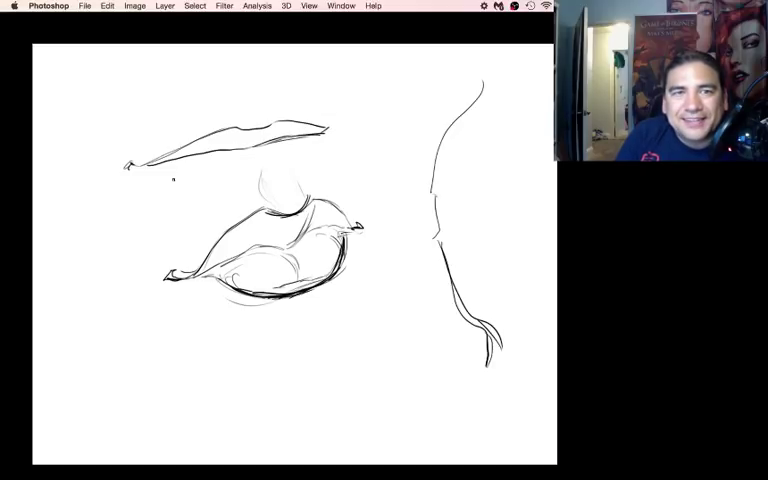
# Refine the thin, elongated lip outline in the upper left
pyautogui.moveTo(160, 175); pyautogui.dragTo(215, 185)
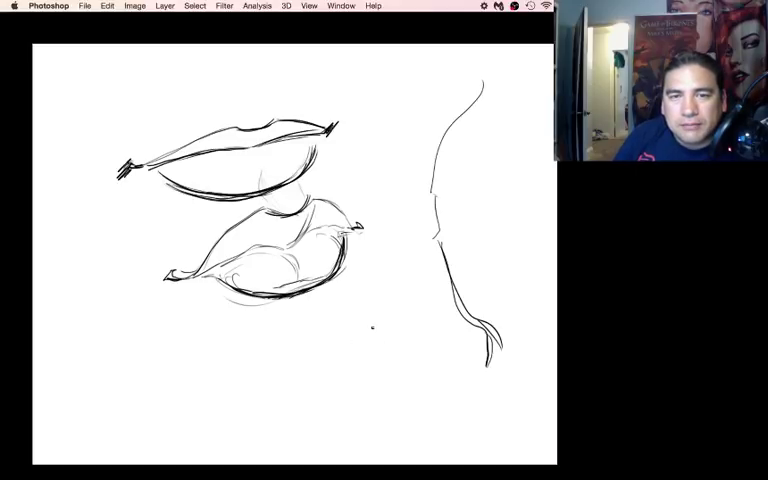
# Sketch an angled lower lip below the lips, with direction arrows above
pyautogui.moveTo(335, 320); pyautogui.dragTo(375, 315)
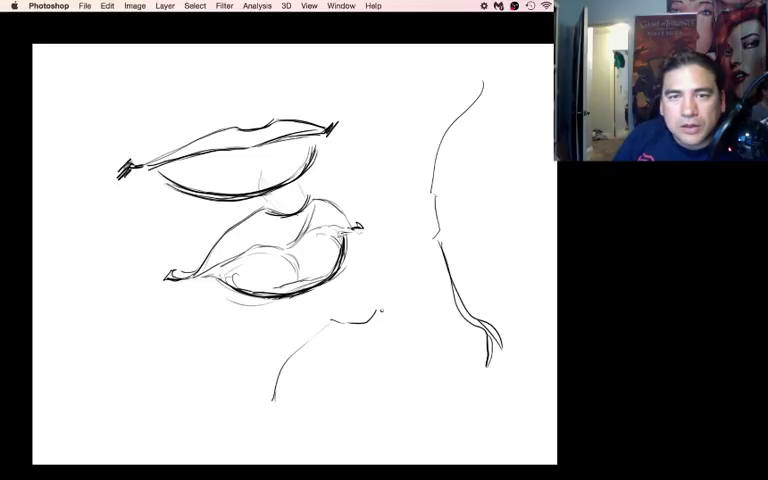
pyautogui.moveTo(380, 315); pyautogui.dragTo(440, 325)
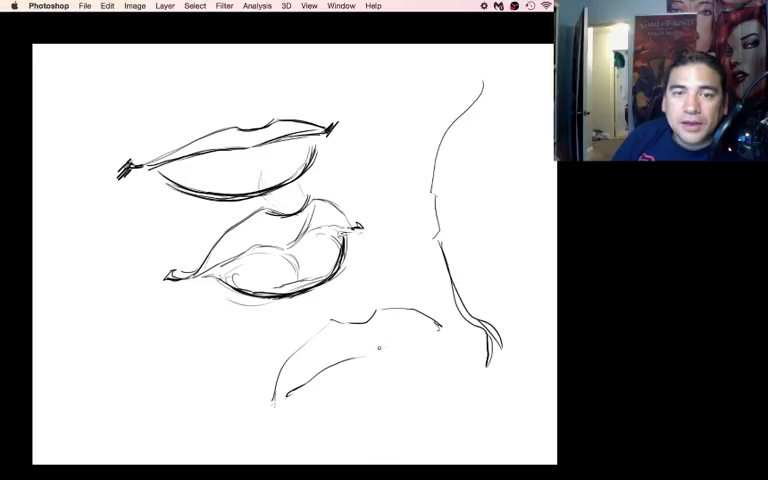
pyautogui.moveTo(370, 345); pyautogui.dragTo(435, 328)
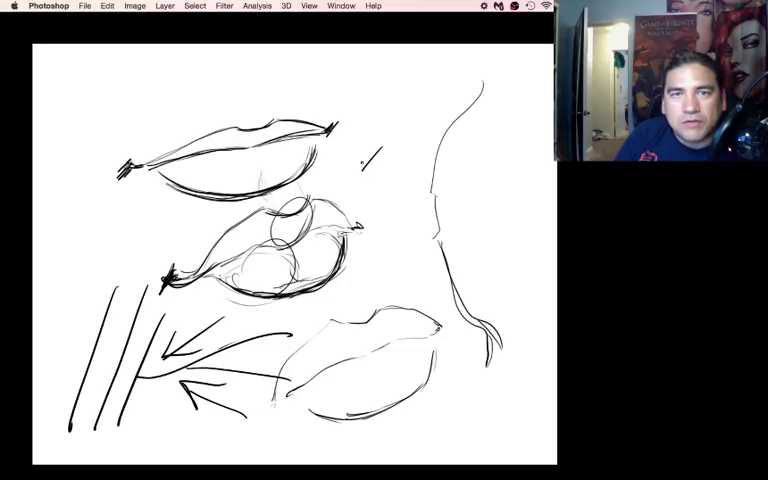
pyautogui.moveTo(360, 165); pyautogui.dragTo(480, 158)
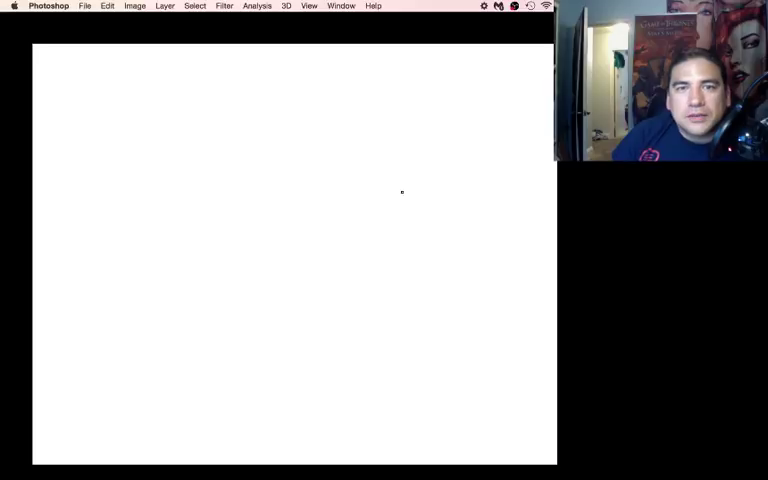
# Draw the angled mouth's upper lip contour, lower lip outline, corner and outer upper-lip edge
pyautogui.moveTo(330, 212); pyautogui.dragTo(473, 170)
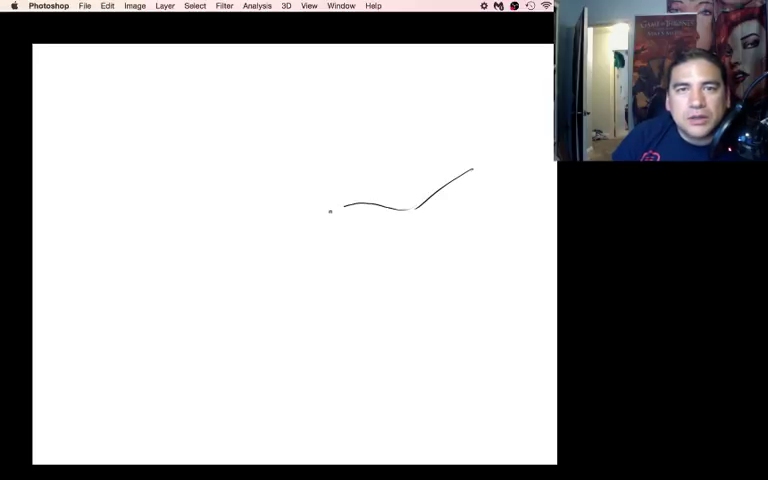
pyautogui.moveTo(330, 211); pyautogui.dragTo(222, 270)
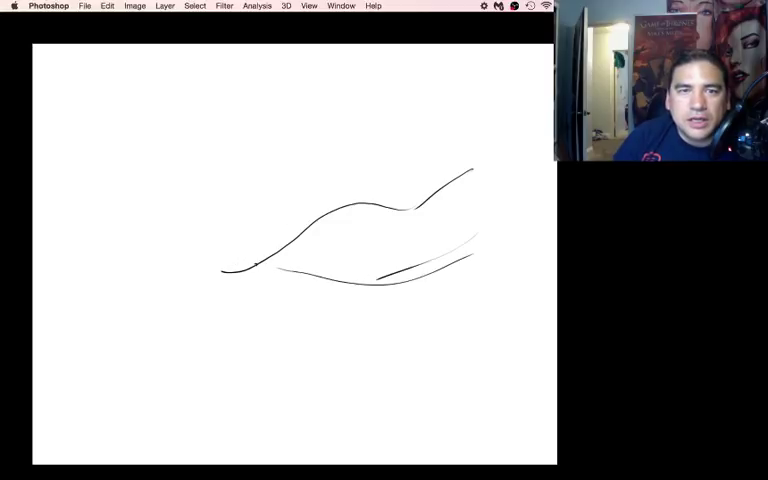
pyautogui.moveTo(228, 268); pyautogui.dragTo(212, 315)
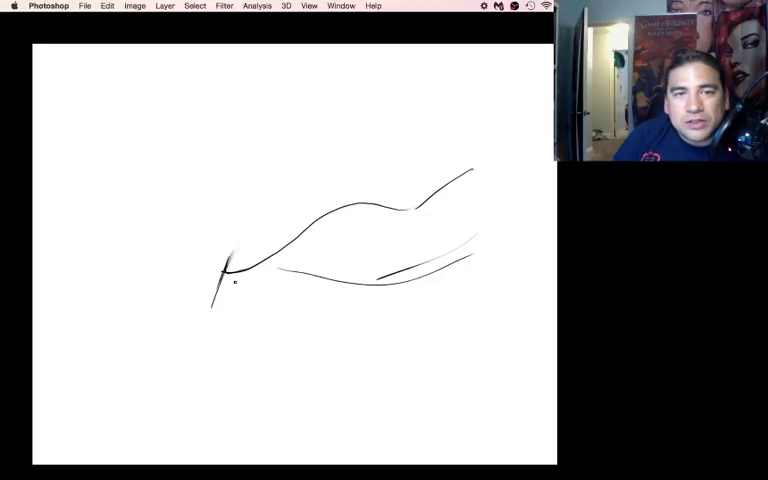
pyautogui.moveTo(216, 185)
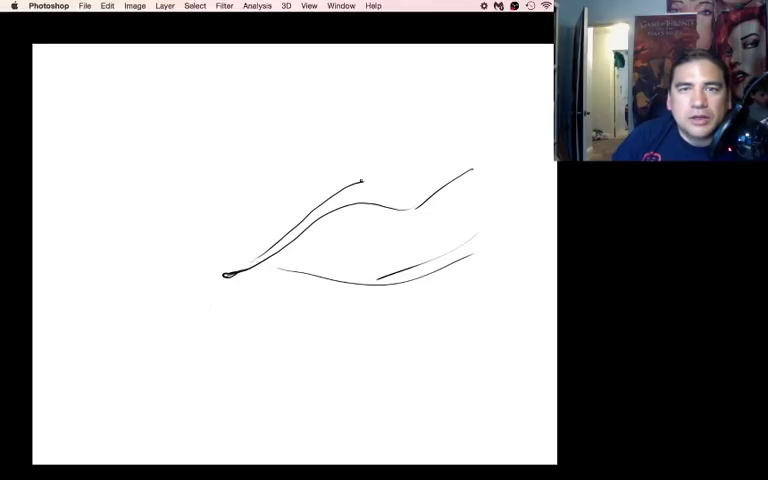
pyautogui.moveTo(365, 180); pyautogui.dragTo(525, 140)
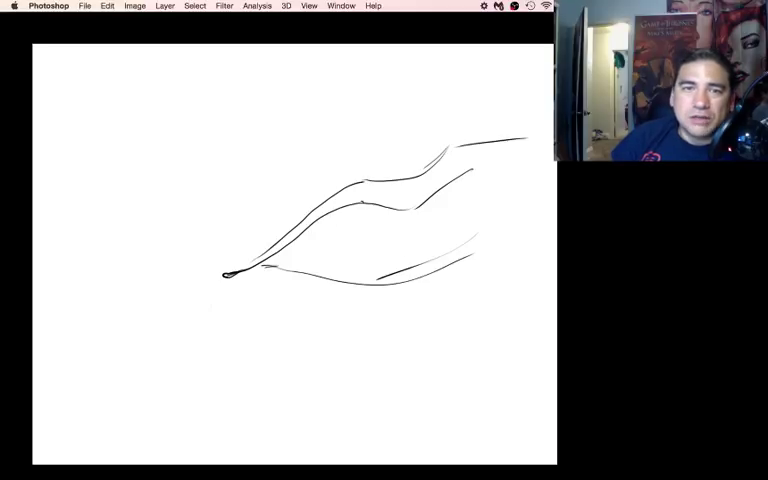
pyautogui.moveTo(199, 118)
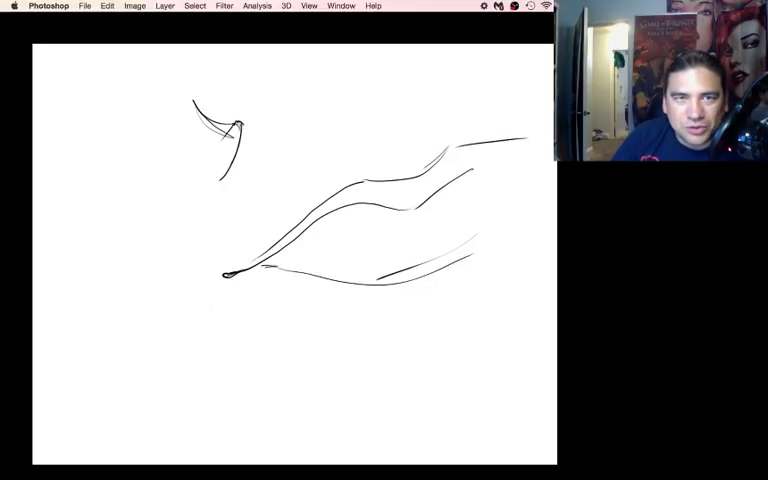
# Sketch a small profile mouth with lips at the upper left
pyautogui.moveTo(240, 125); pyautogui.dragTo(155, 210)
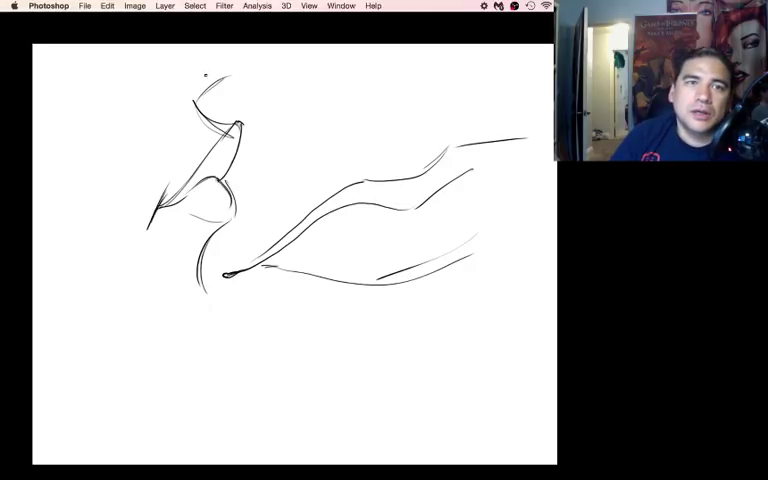
pyautogui.moveTo(205, 78); pyautogui.dragTo(175, 95)
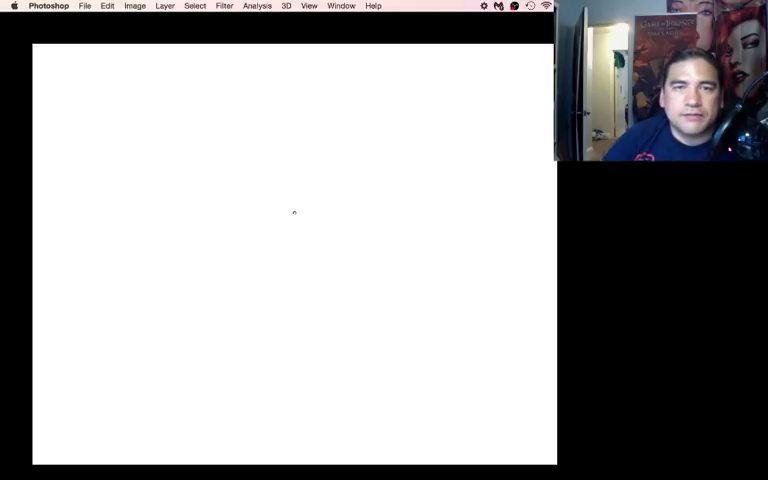
# Draw a long diagonal construction line with shorter crossing guide strokes
pyautogui.moveTo(210, 445); pyautogui.dragTo(363, 100)
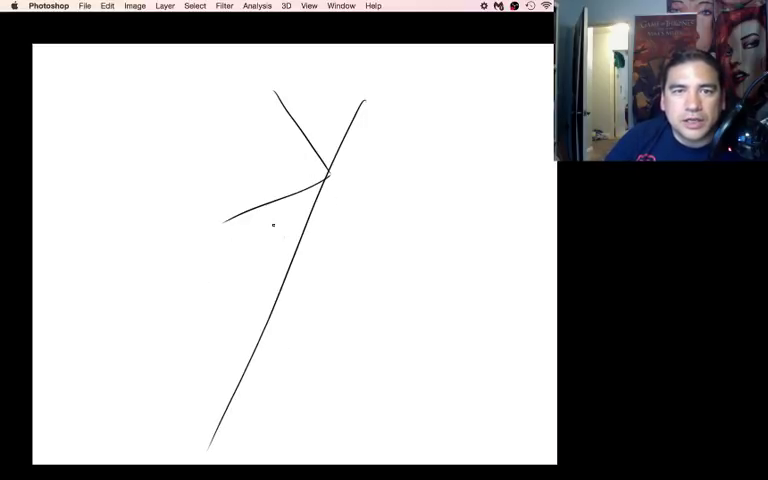
pyautogui.moveTo(262, 210); pyautogui.dragTo(310, 235)
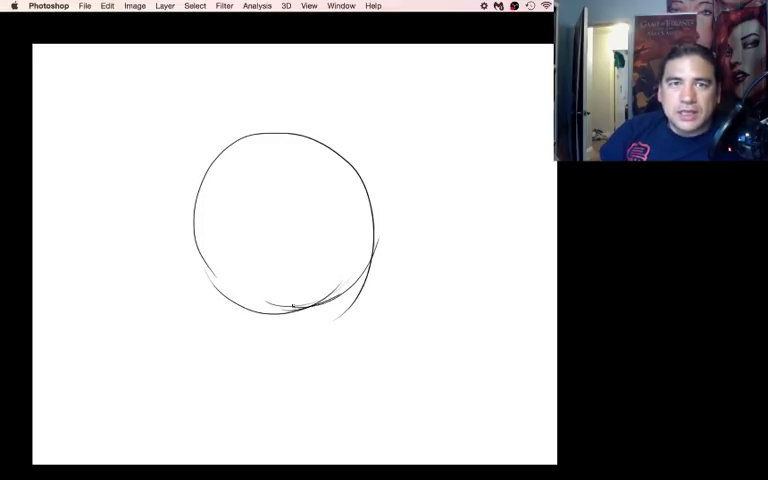
# Draw the iris oval and pupil, then the lower lid line and start of the upper lid
pyautogui.moveTo(340, 180); pyautogui.dragTo(330, 270)
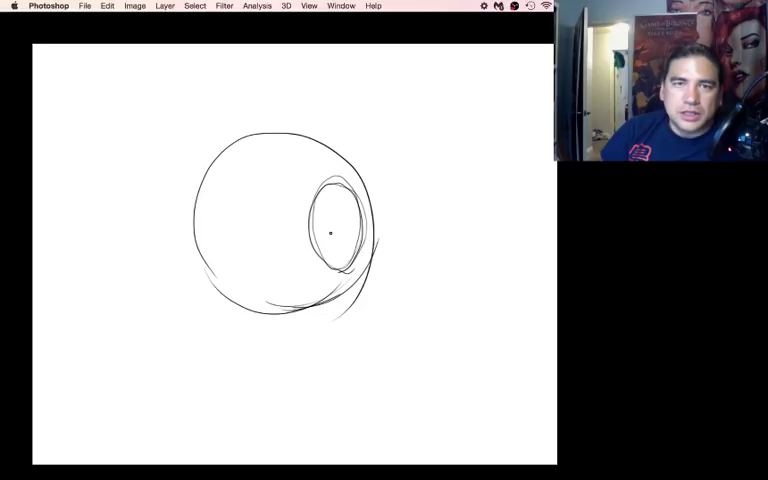
pyautogui.moveTo(325, 220); pyautogui.dragTo(335, 230)
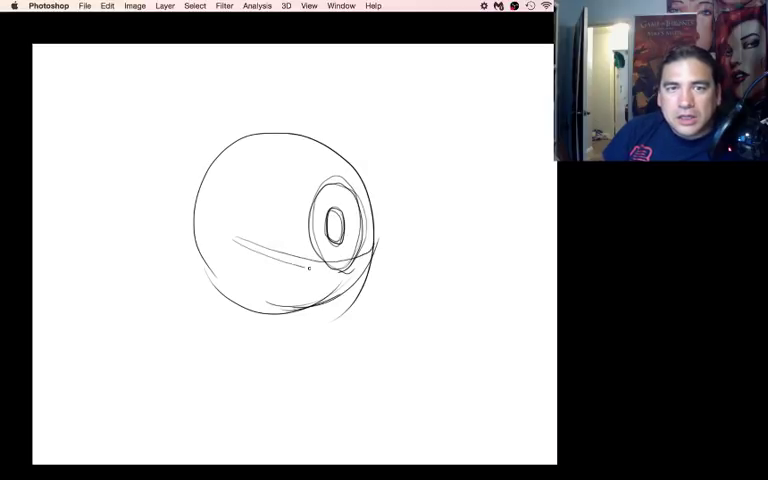
pyautogui.moveTo(290, 268); pyautogui.dragTo(380, 255)
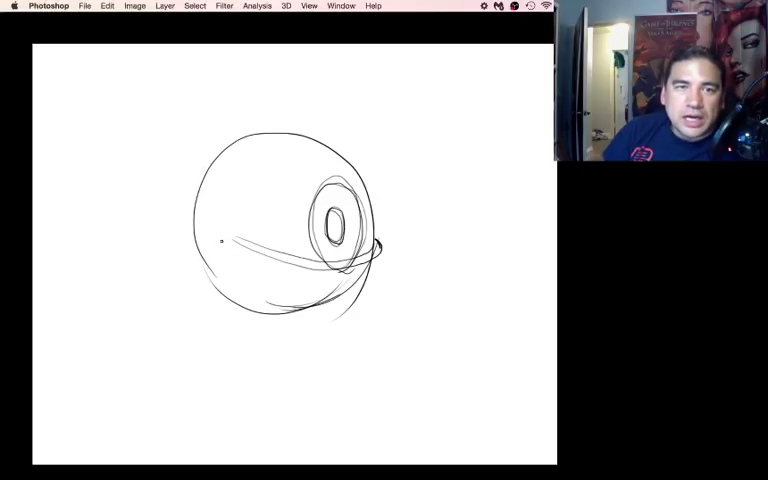
pyautogui.moveTo(220, 242); pyautogui.dragTo(285, 218)
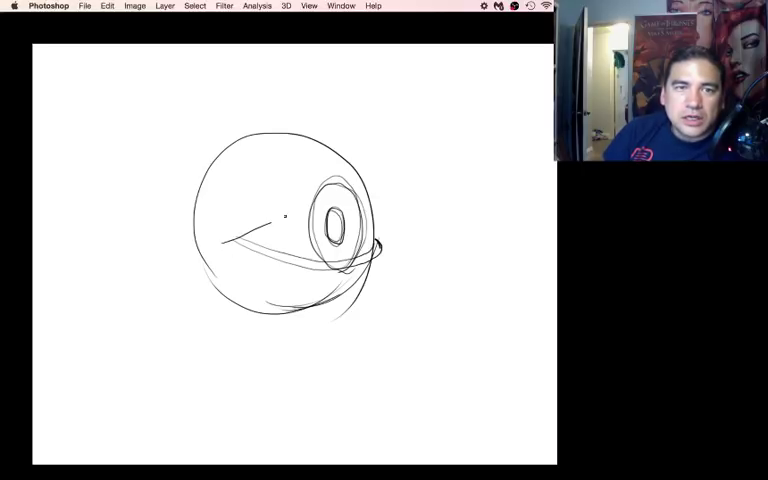
# Stroke the upper eyelid with lashes, the brow line, and loose shading curves beneath the eye
pyautogui.moveTo(230, 240); pyautogui.dragTo(375, 185)
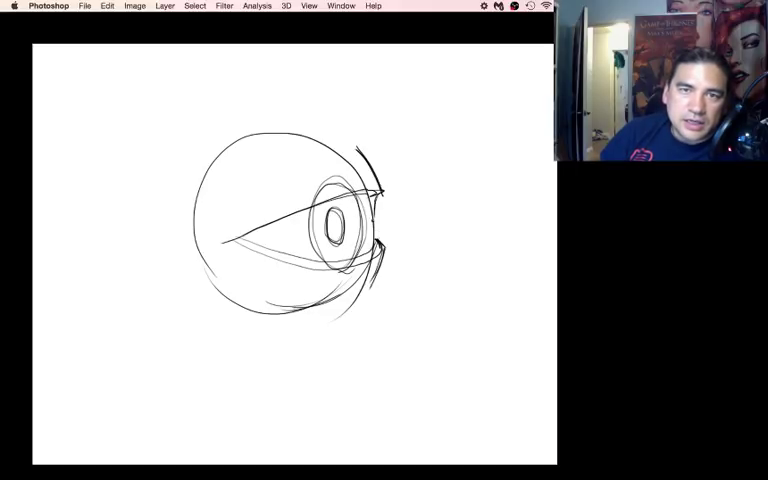
pyautogui.moveTo(370, 240); pyautogui.dragTo(380, 270)
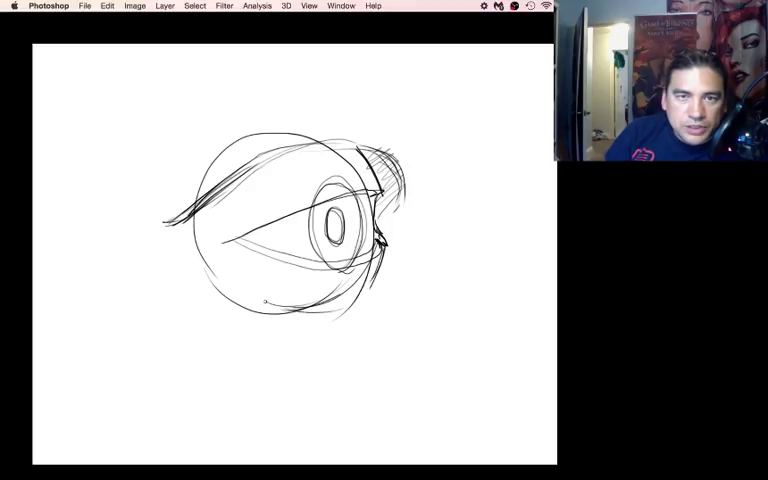
pyautogui.moveTo(260, 300); pyautogui.dragTo(340, 315)
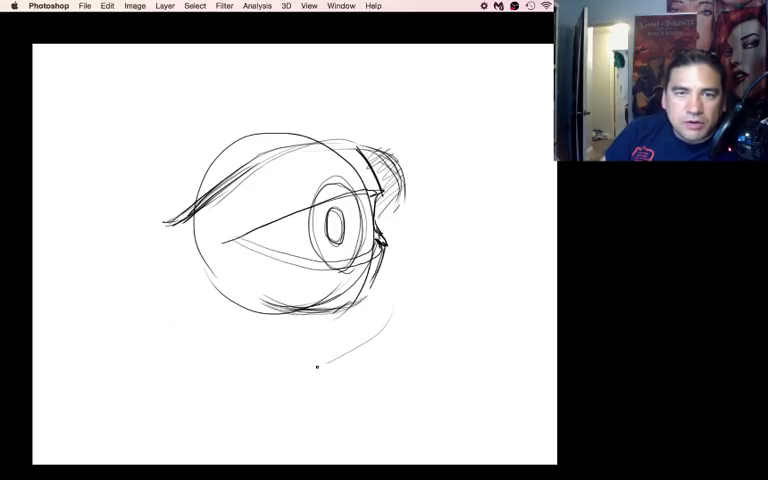
pyautogui.moveTo(155, 320); pyautogui.dragTo(280, 375)
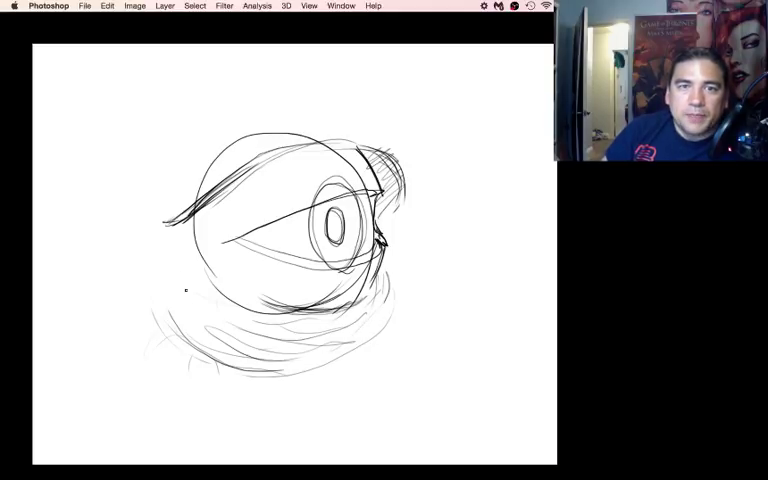
pyautogui.moveTo(196, 102)
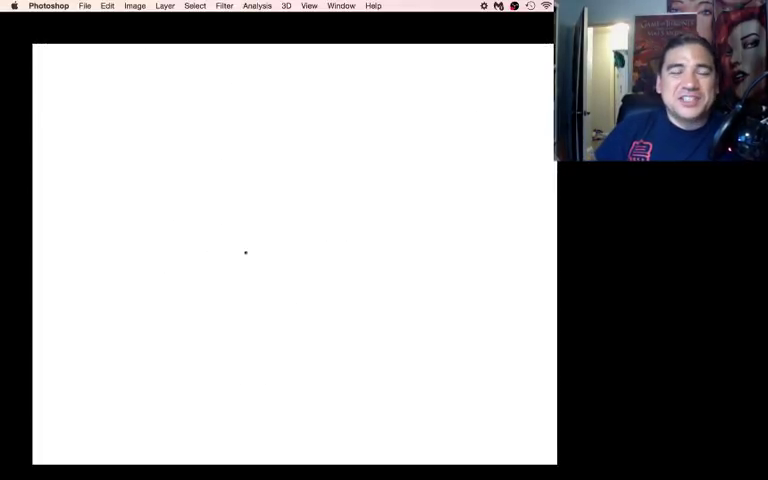
pyautogui.moveTo(181, 284)
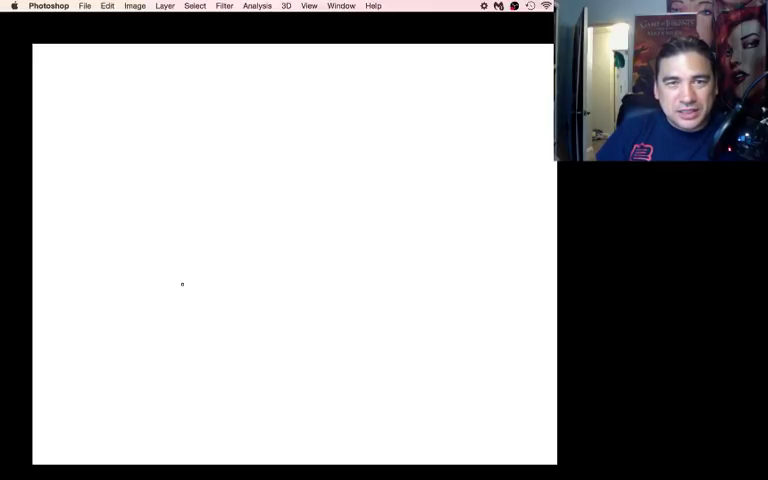
# Draw the front-view eye and brow, then hatch shadows around it
pyautogui.moveTo(170, 285); pyautogui.dragTo(400, 250)
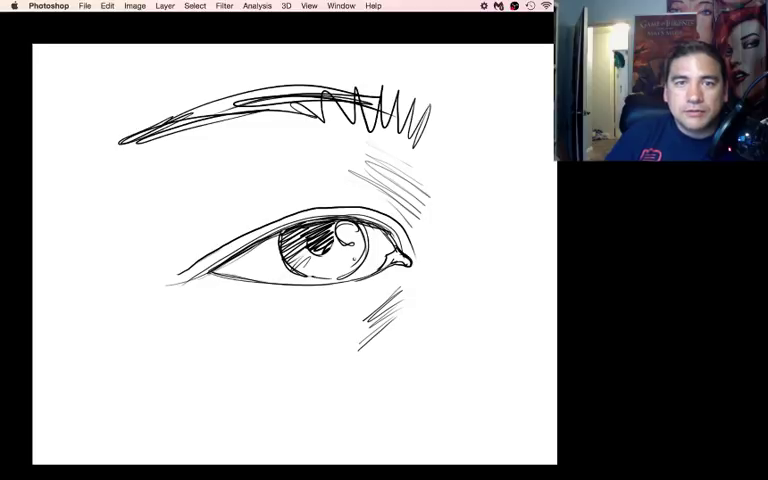
pyautogui.moveTo(330, 245); pyautogui.dragTo(350, 265)
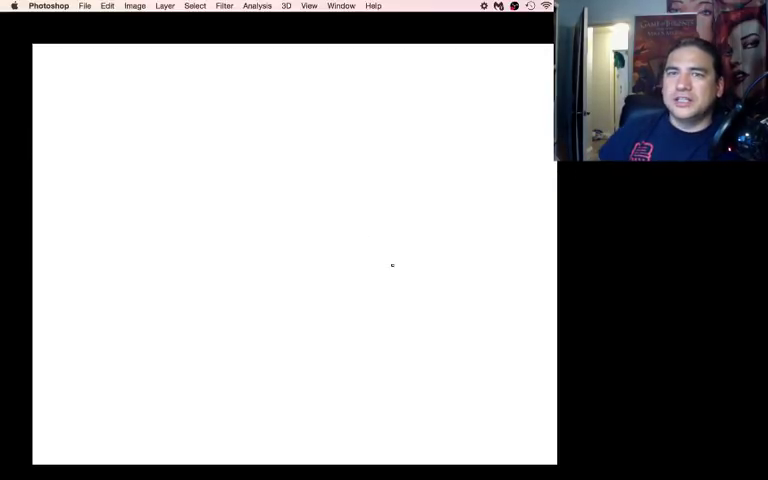
pyautogui.moveTo(237, 183)
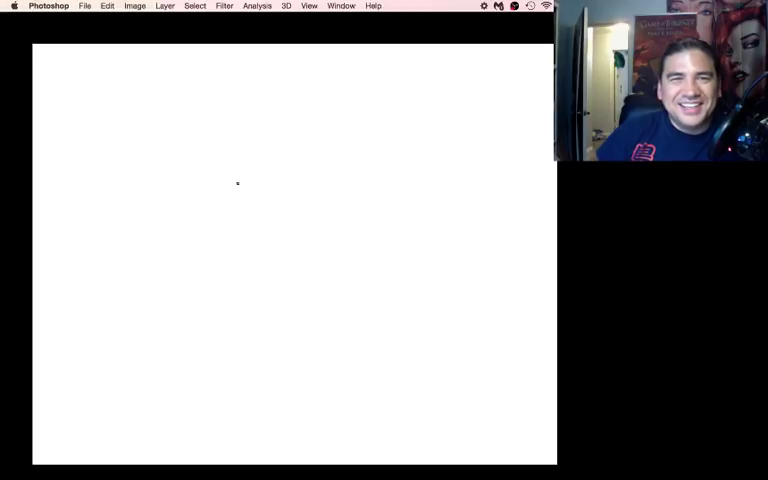
pyautogui.moveTo(198, 173)
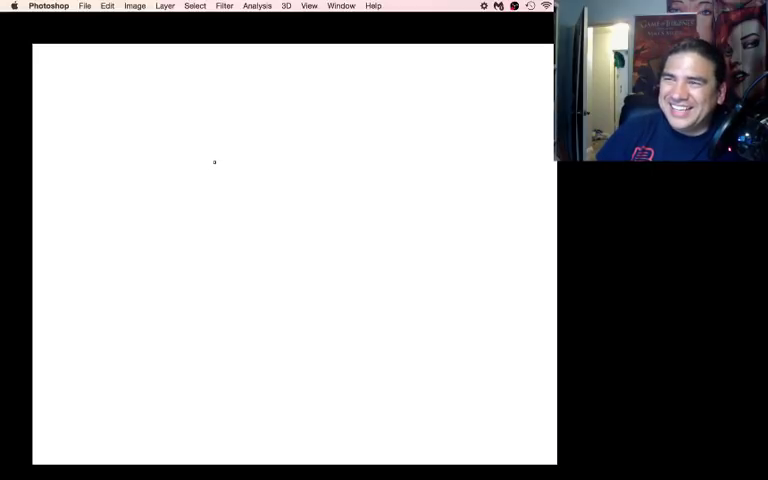
pyautogui.moveTo(310, 193)
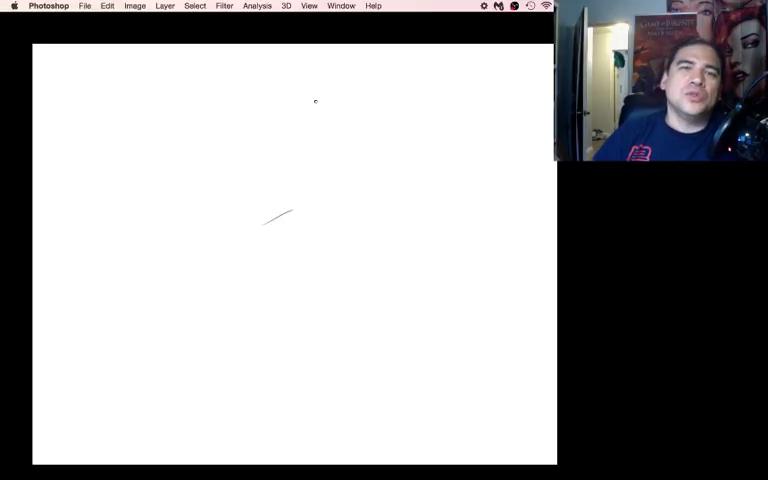
# Sketch the nose bridge lines and sides, plus the left eye socket curve
pyautogui.moveTo(320, 90); pyautogui.dragTo(338, 245)
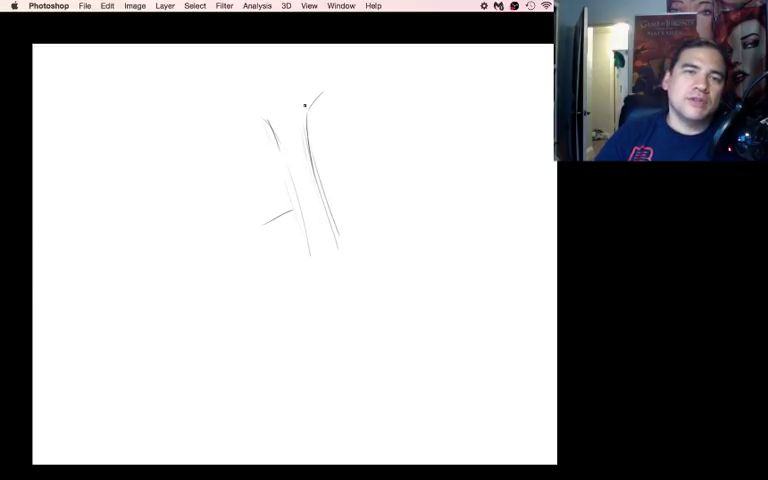
pyautogui.moveTo(320, 95); pyautogui.dragTo(290, 195)
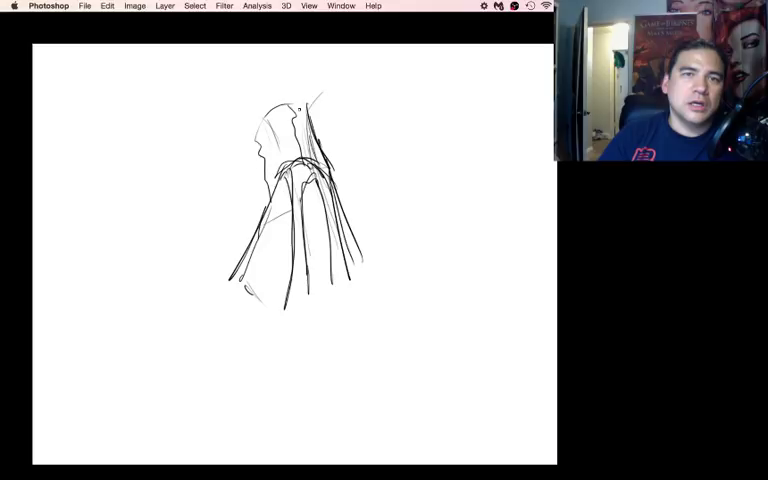
pyautogui.moveTo(218, 72); pyautogui.dragTo(125, 195)
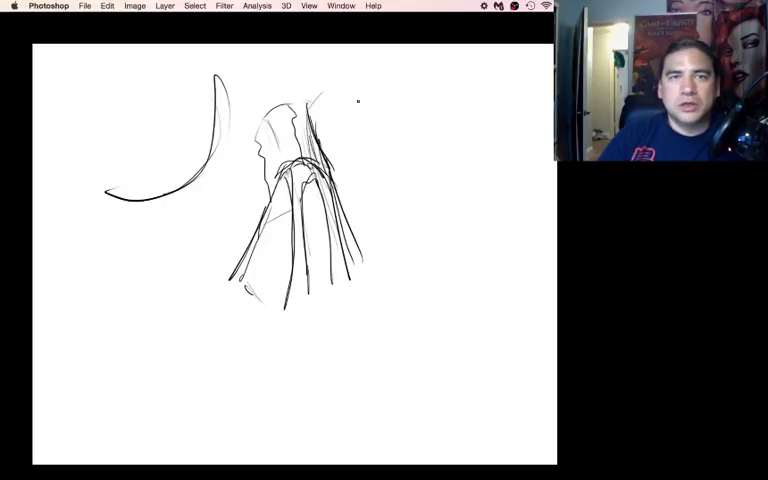
# Rough in the right eye socket curve beside the nose
pyautogui.moveTo(325, 95); pyautogui.dragTo(450, 205)
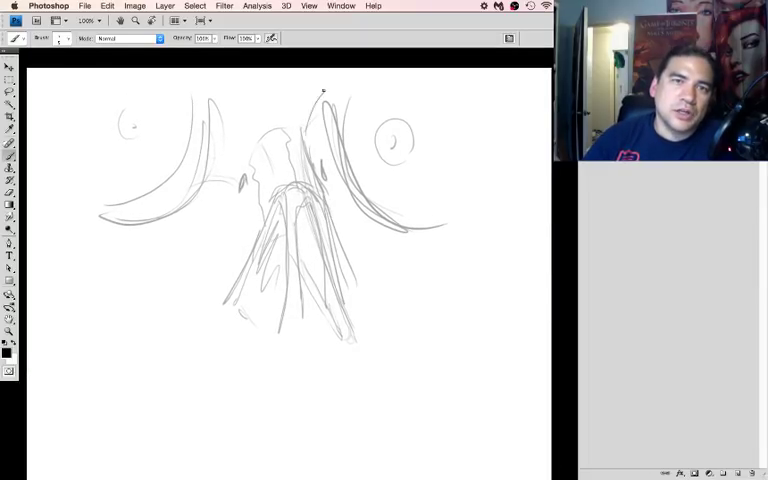
# Darken the contour along the nose bridge and sketch the left nostril wing curve
pyautogui.moveTo(330, 90); pyautogui.dragTo(305, 180)
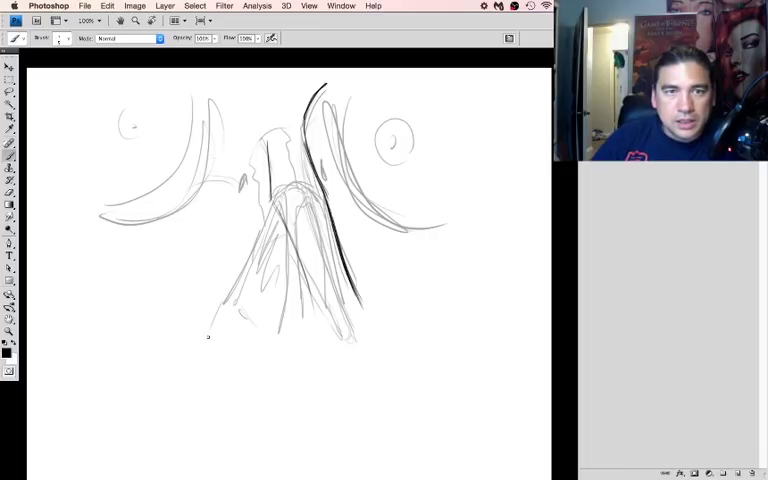
pyautogui.moveTo(208, 335); pyautogui.dragTo(293, 368)
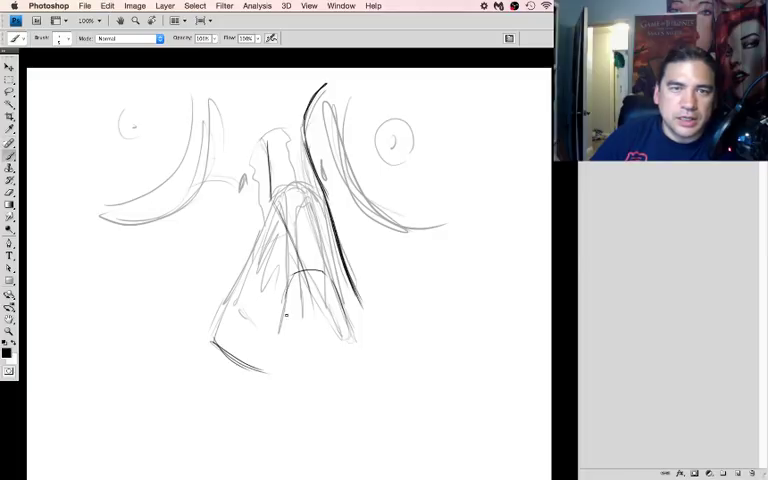
# Brush the rounded nose tip and the right and left nostril wings
pyautogui.moveTo(347, 265); pyautogui.dragTo(357, 360)
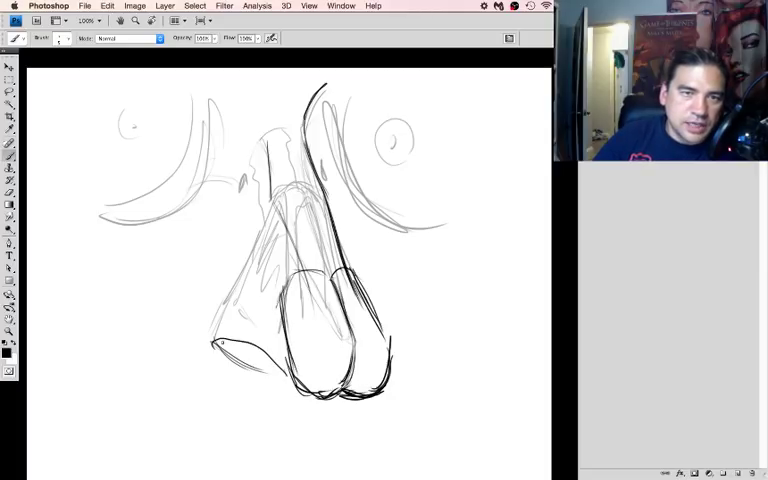
pyautogui.moveTo(210, 360); pyautogui.dragTo(280, 385)
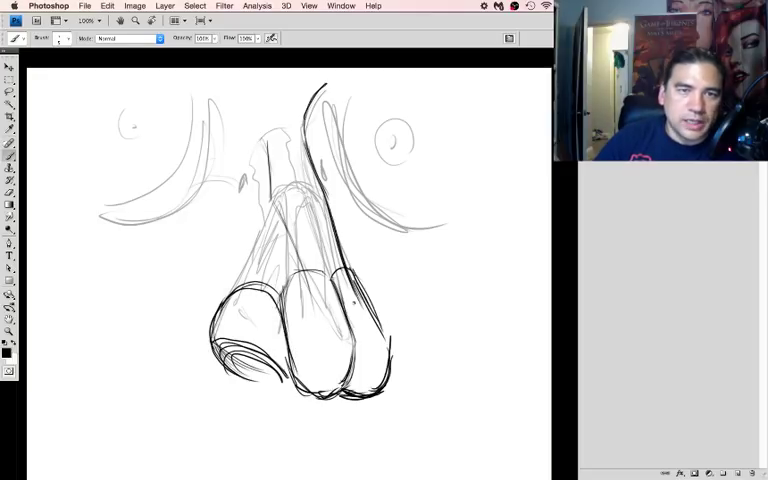
pyautogui.moveTo(375, 290); pyautogui.dragTo(390, 370)
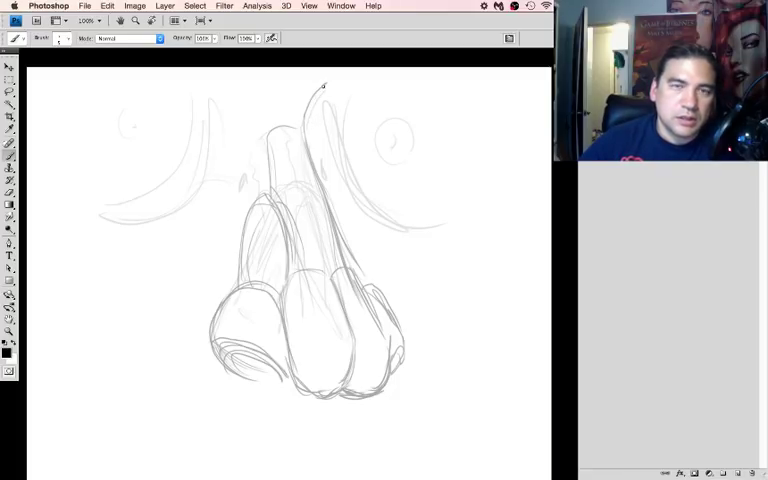
# Ink a bold dark line down the nose bridge to the tip and nostril wing
pyautogui.moveTo(322, 85); pyautogui.dragTo(308, 160)
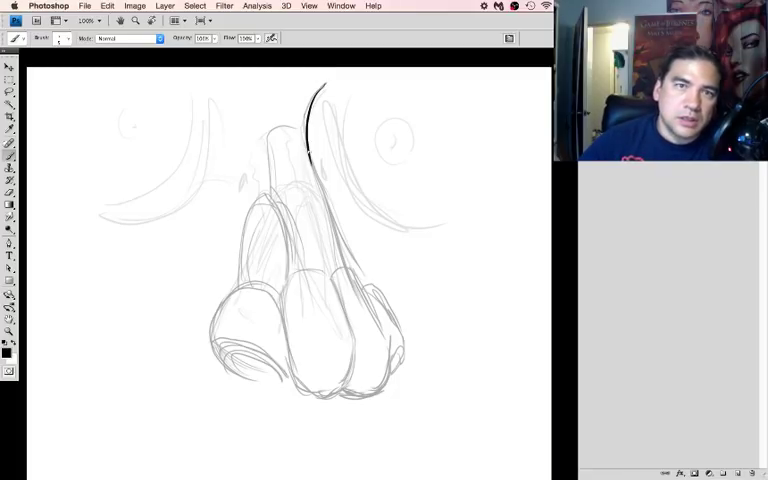
pyautogui.moveTo(315, 150); pyautogui.dragTo(343, 260)
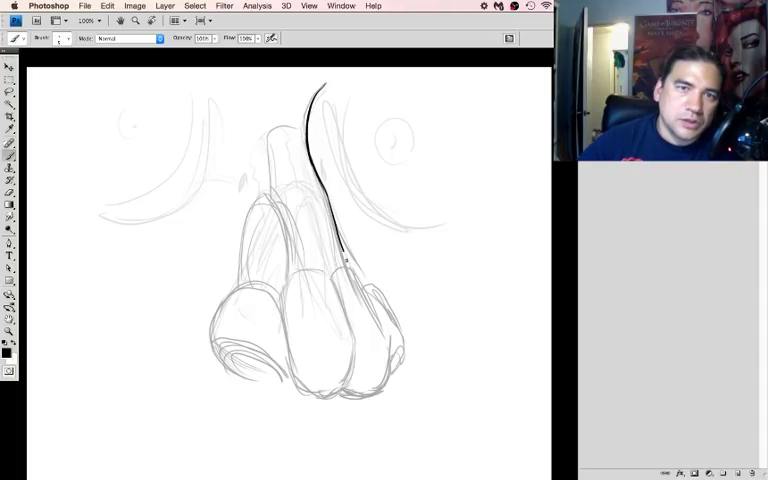
pyautogui.moveTo(340, 255); pyautogui.dragTo(375, 335)
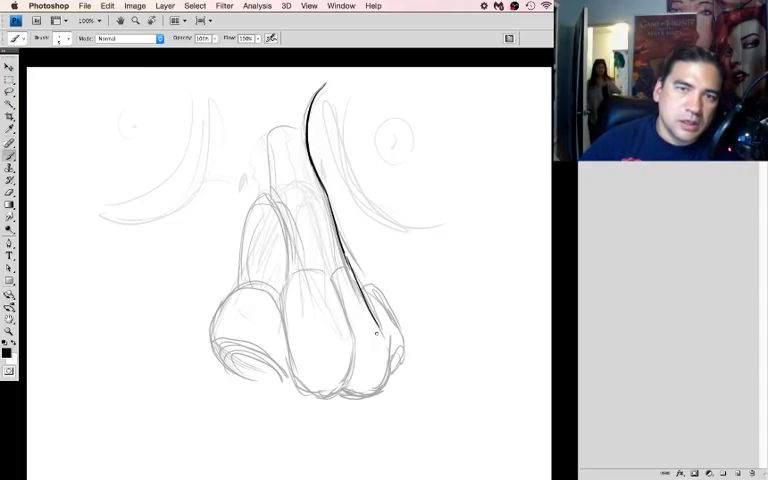
pyautogui.moveTo(372, 335); pyautogui.dragTo(380, 378)
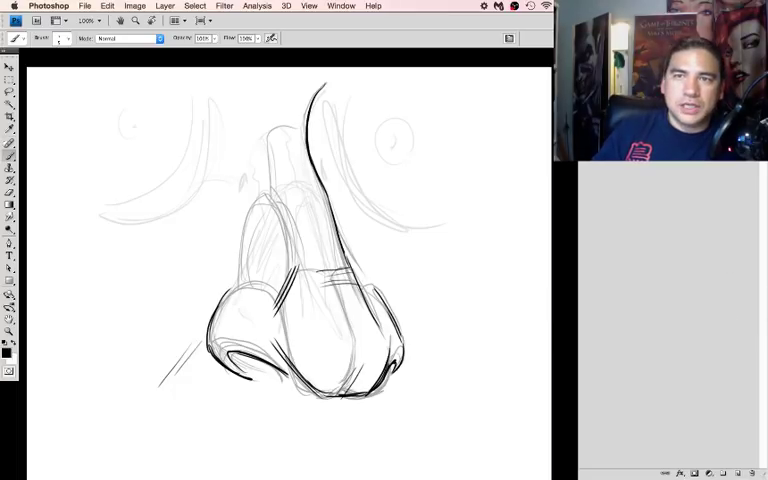
pyautogui.moveTo(523, 183)
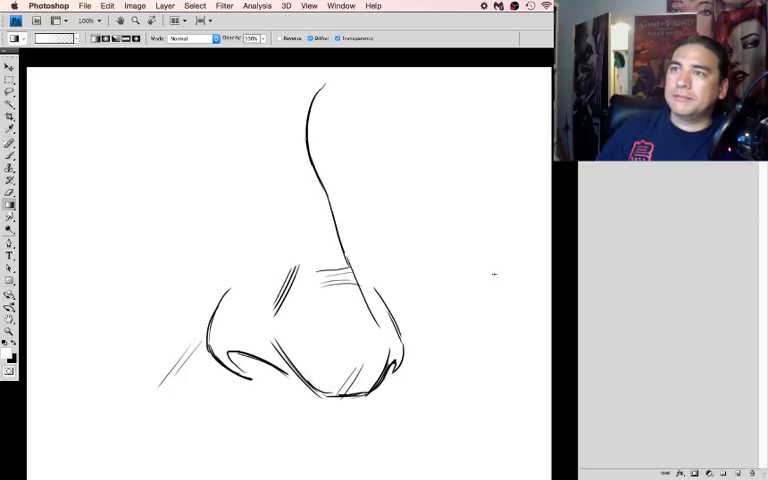
pyautogui.moveTo(484, 263)
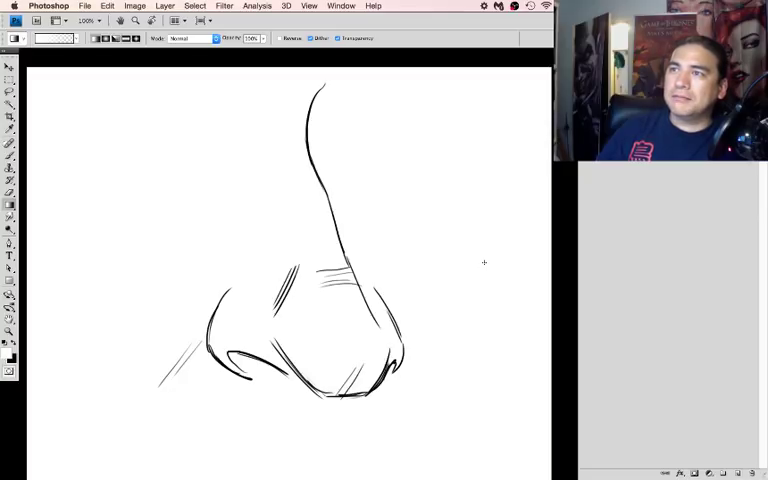
pyautogui.moveTo(474, 266)
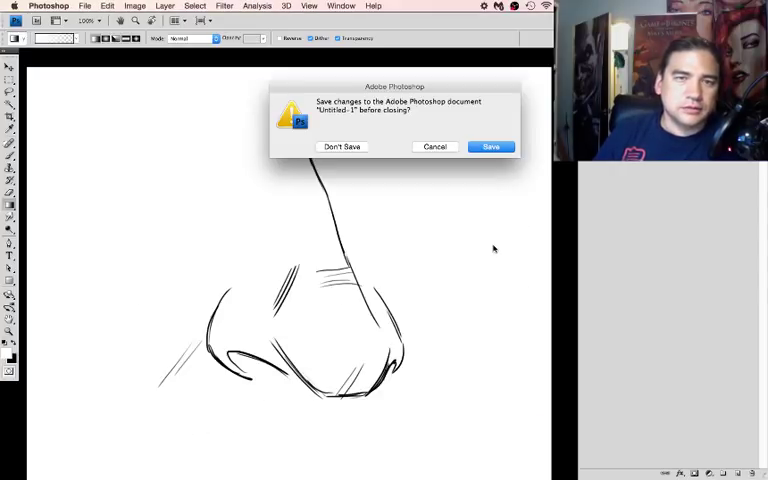
# Answer the save-changes prompt so the nose drawing closes
pyautogui.click(341, 146)
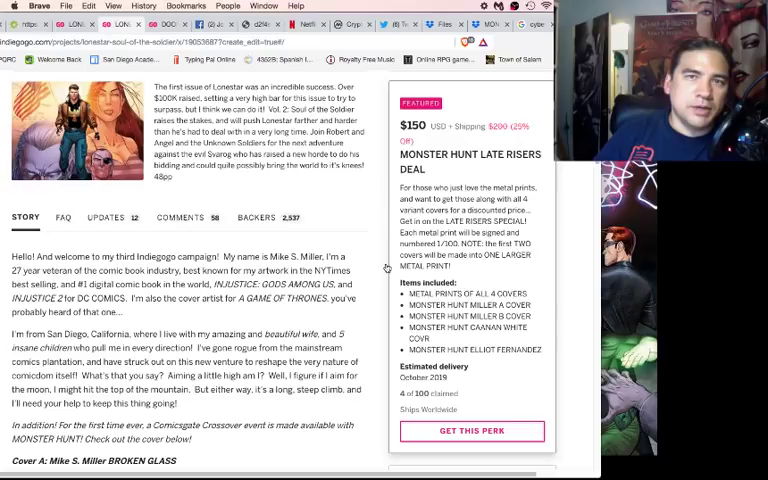
# Scroll down the Lonestar campaign page, then back up to the $138,232 funding header
pyautogui.scroll(-3)
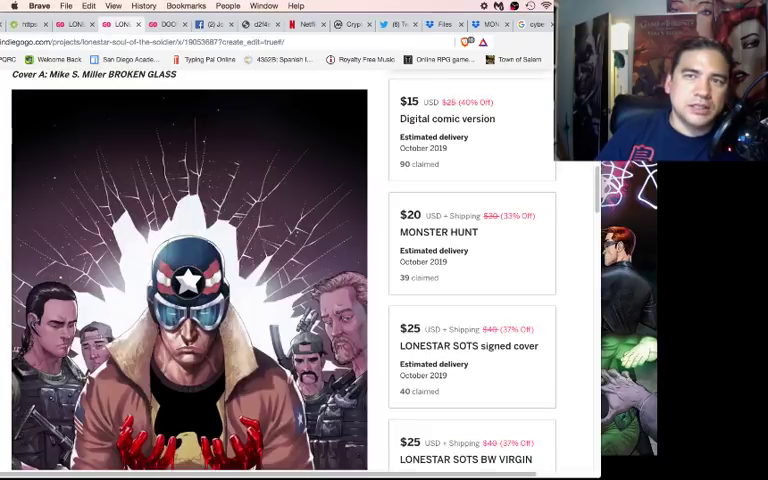
pyautogui.scroll(3)
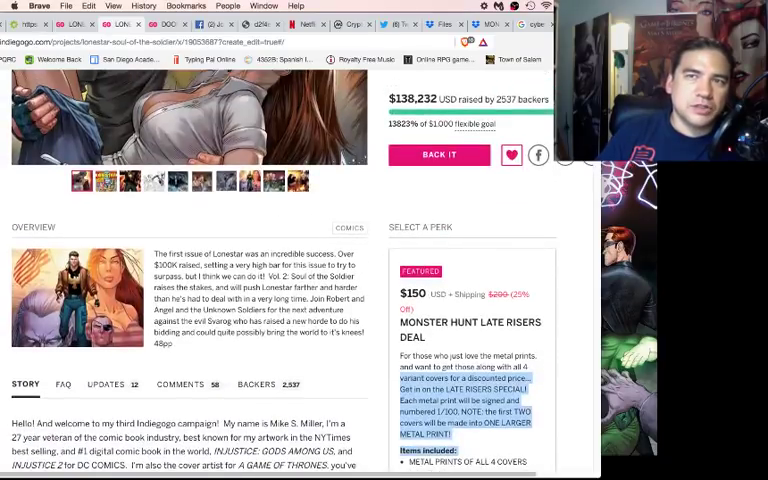
pyautogui.scroll(3)
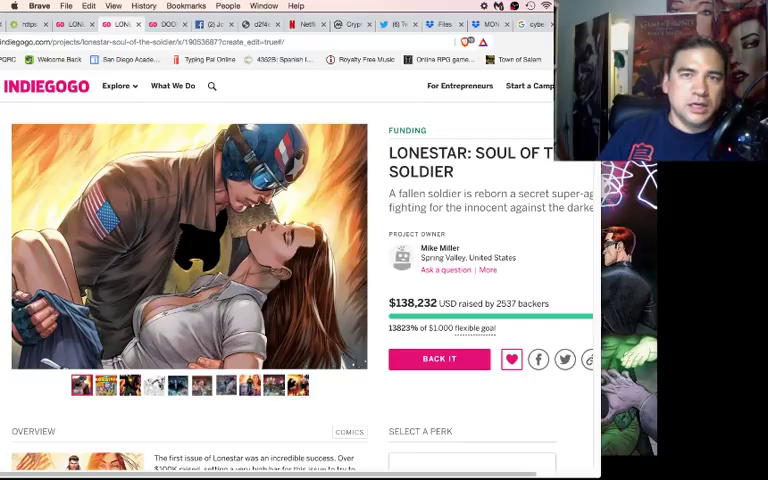